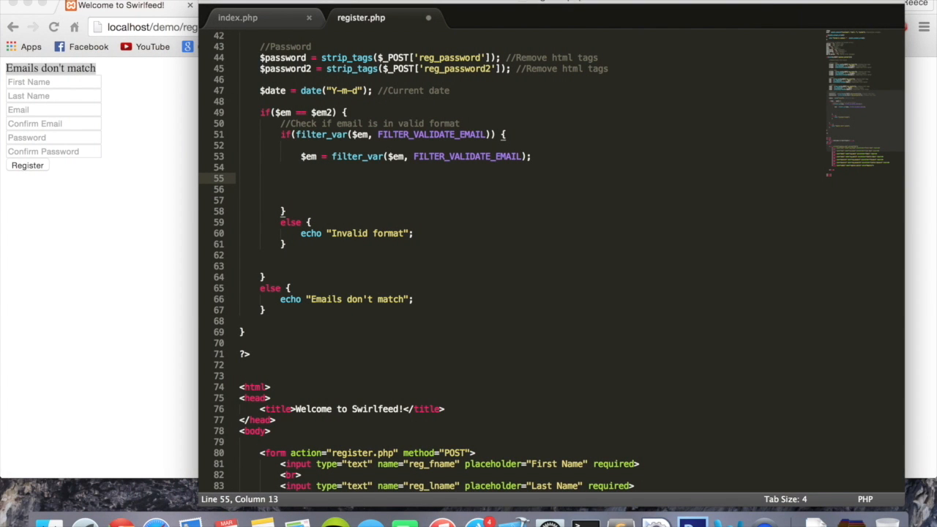
Add the comment '//Check if email already exists' below the FILTER_VALIDATE_EMAIL line in register.php
{"action": "type", "text": "//Check if email"}
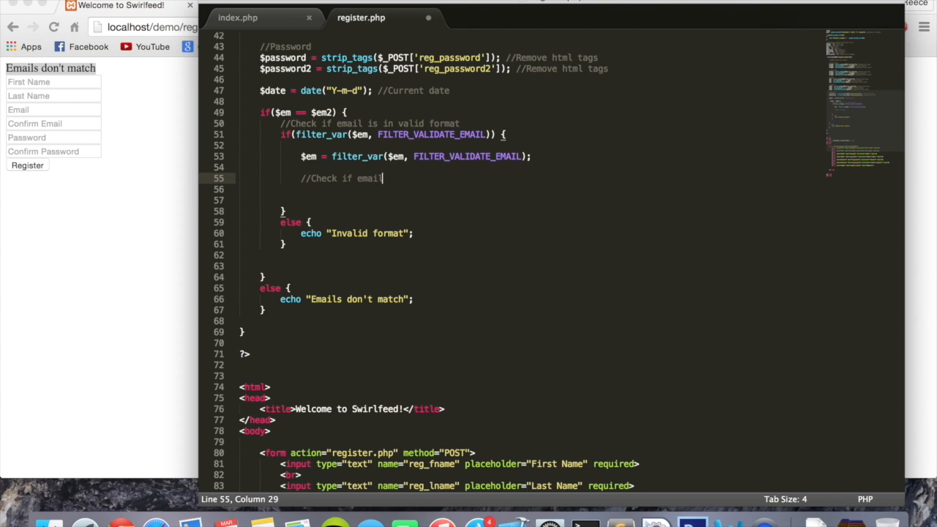
{"action": "type", "text": "already ex"}
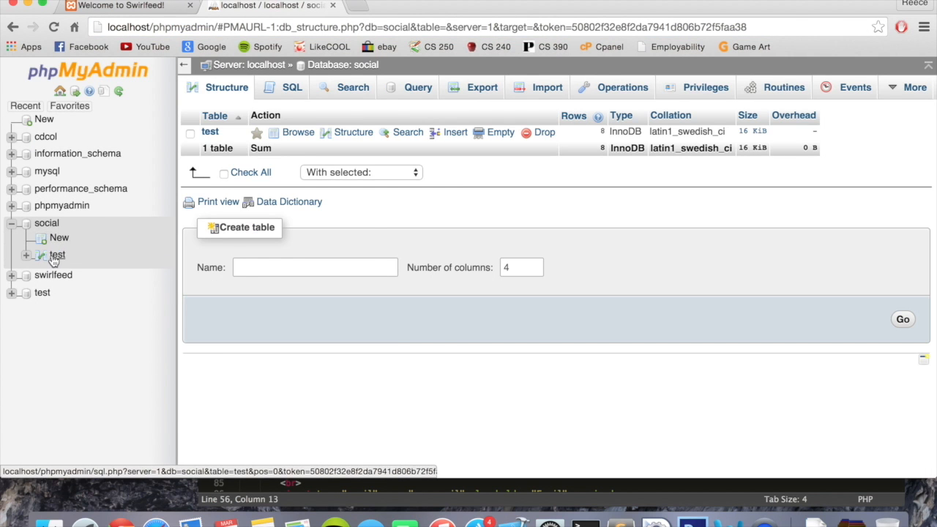
Drop the test table from the social database via its Operations page and confirm
{"action": "left_click", "coordinate": [56, 255]}
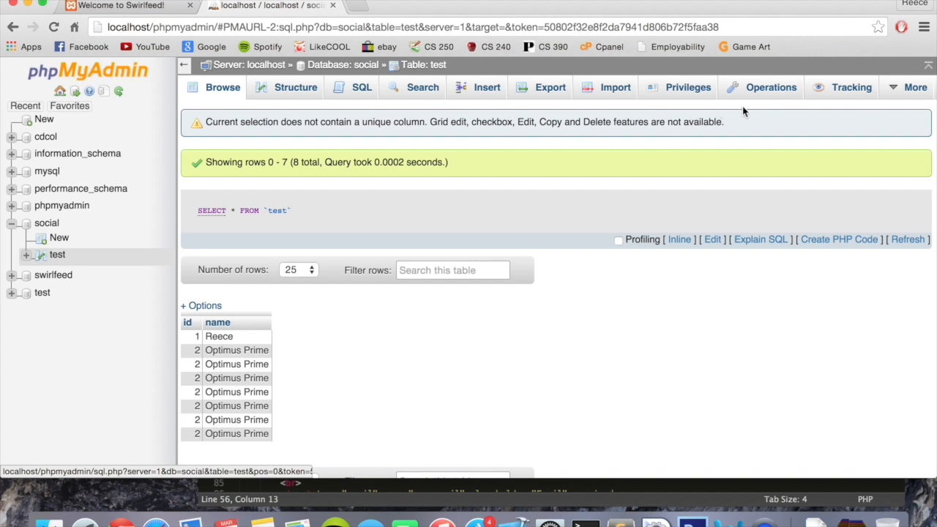
{"action": "left_click", "coordinate": [770, 88]}
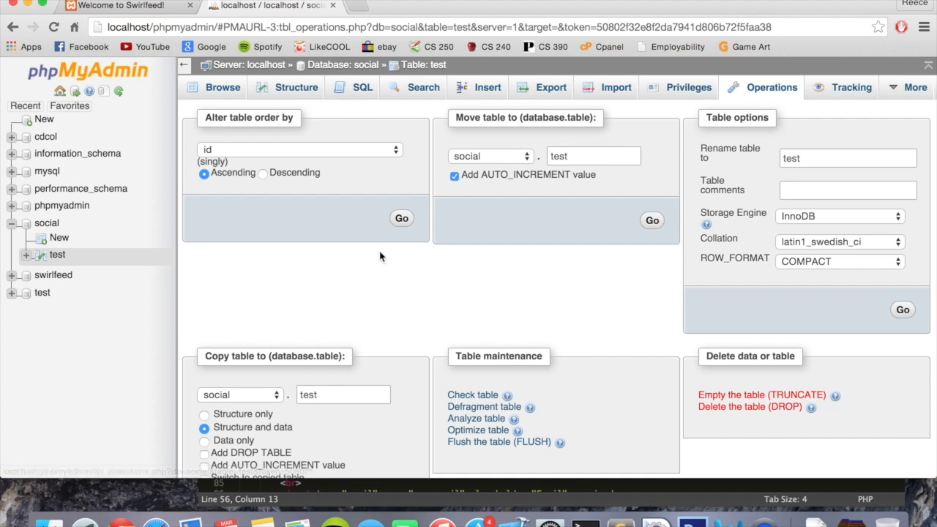
{"action": "scroll", "scroll_direction": "down", "scroll_amount": 3}
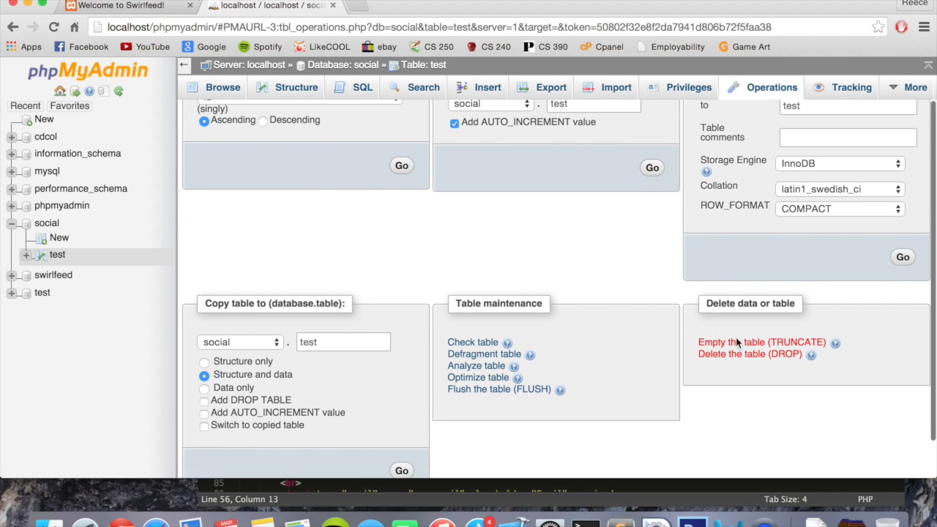
{"action": "mouse_move", "coordinate": [762, 343]}
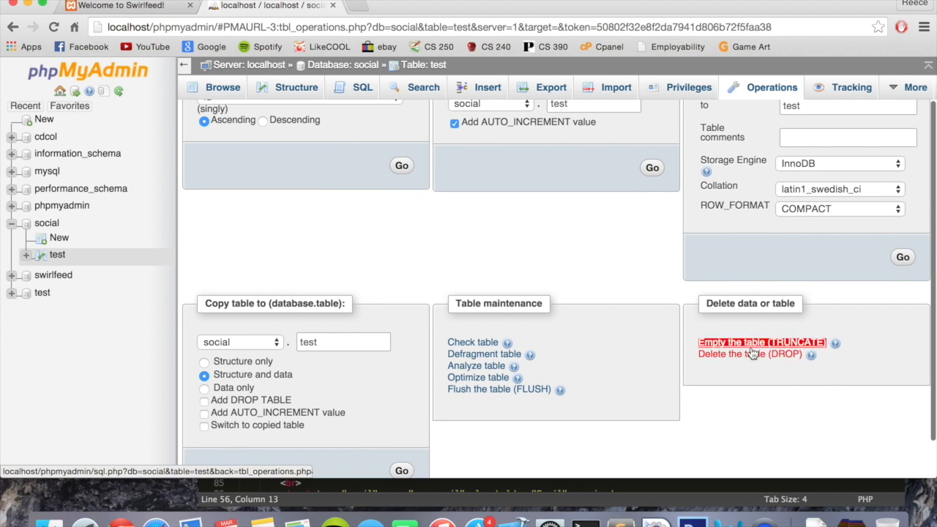
{"action": "left_click", "coordinate": [762, 343]}
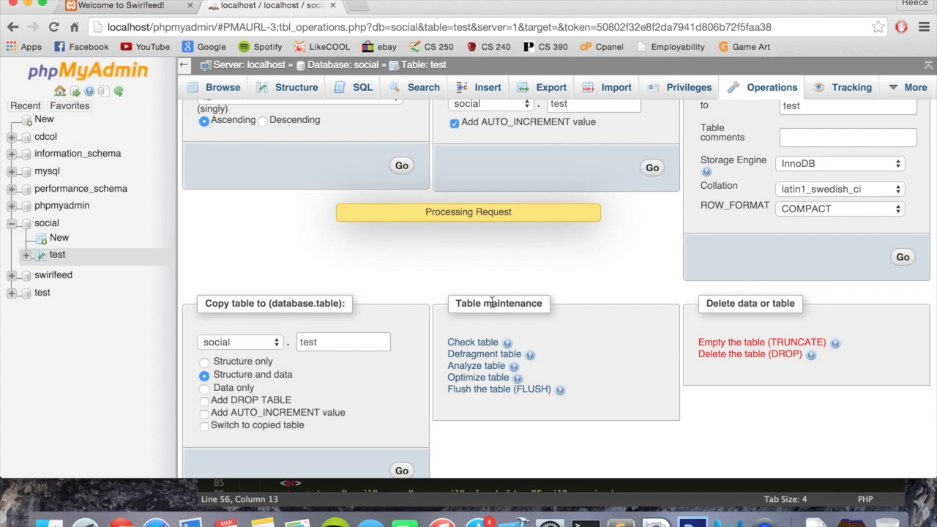
{"action": "left_click", "coordinate": [47, 223]}
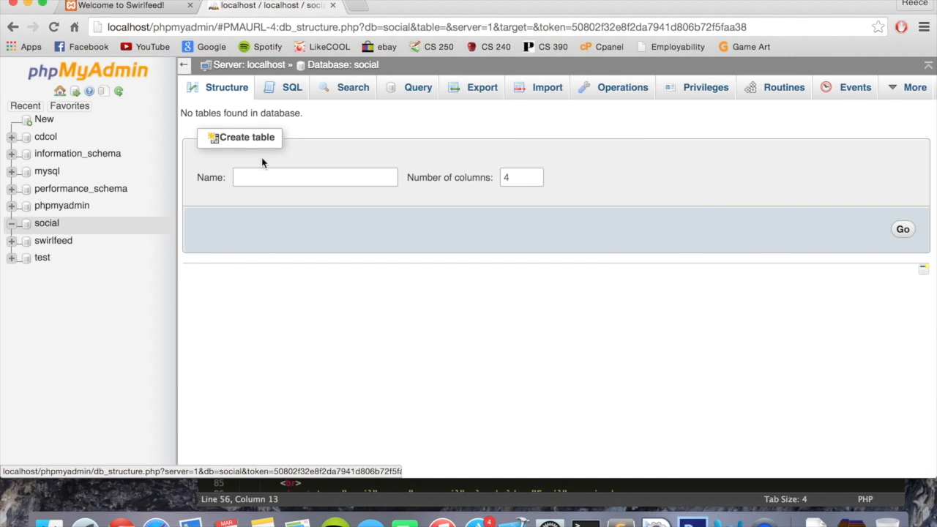
Start a new table named users with 4 columns in the social database
{"action": "type", "text": "use"}
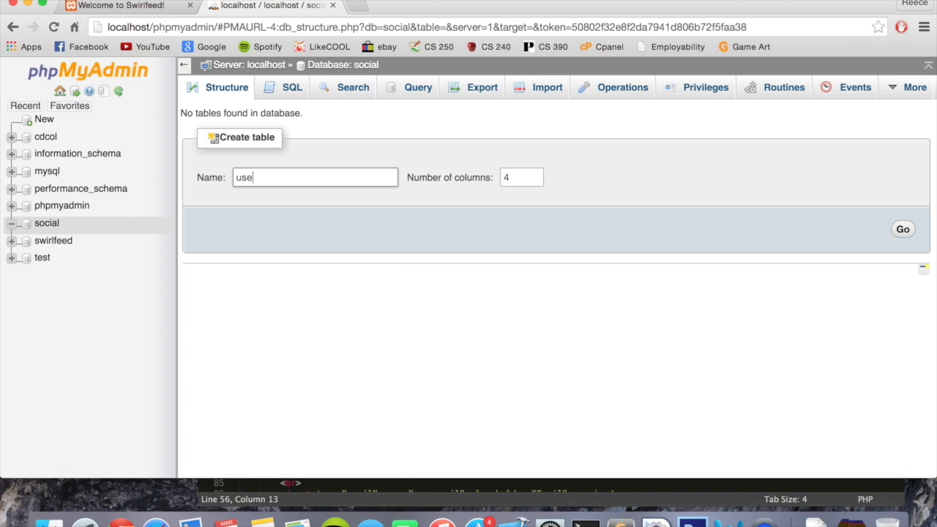
{"action": "type", "text": "rs"}
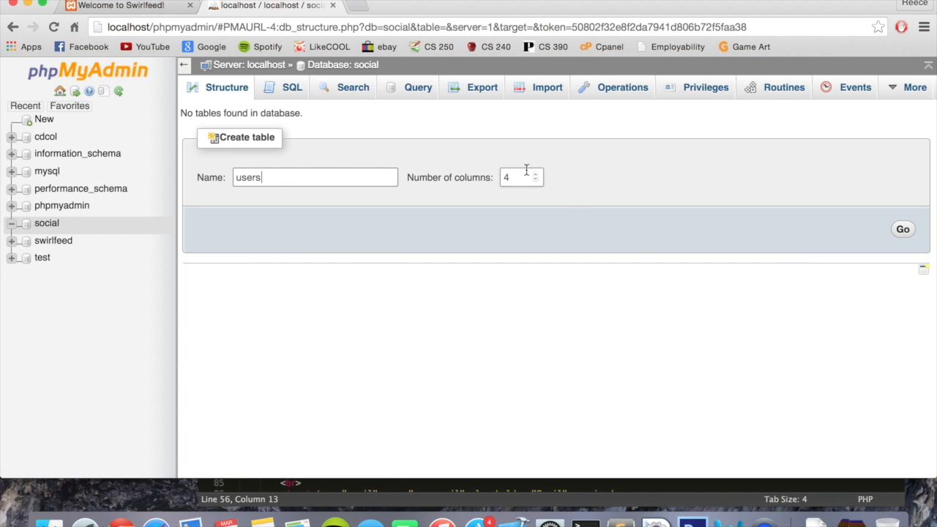
{"action": "left_click", "coordinate": [903, 229]}
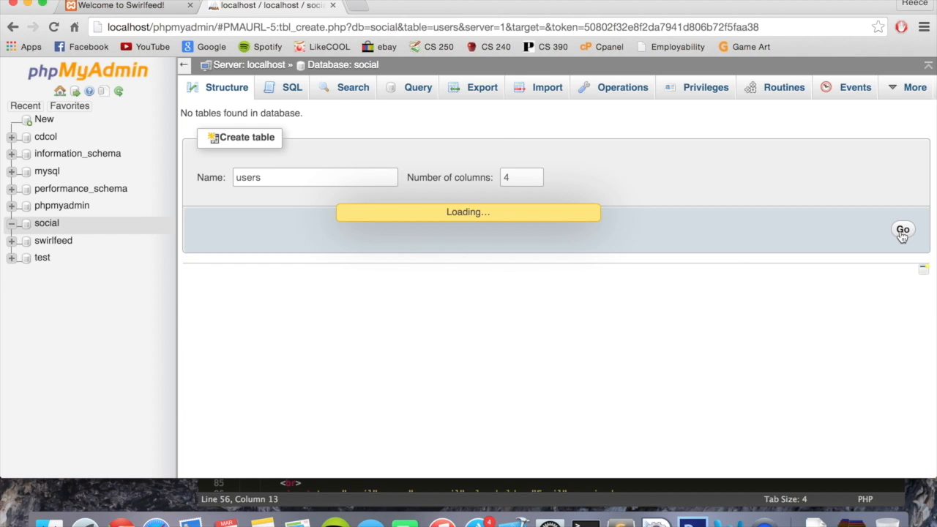
{"action": "left_click", "coordinate": [902, 230]}
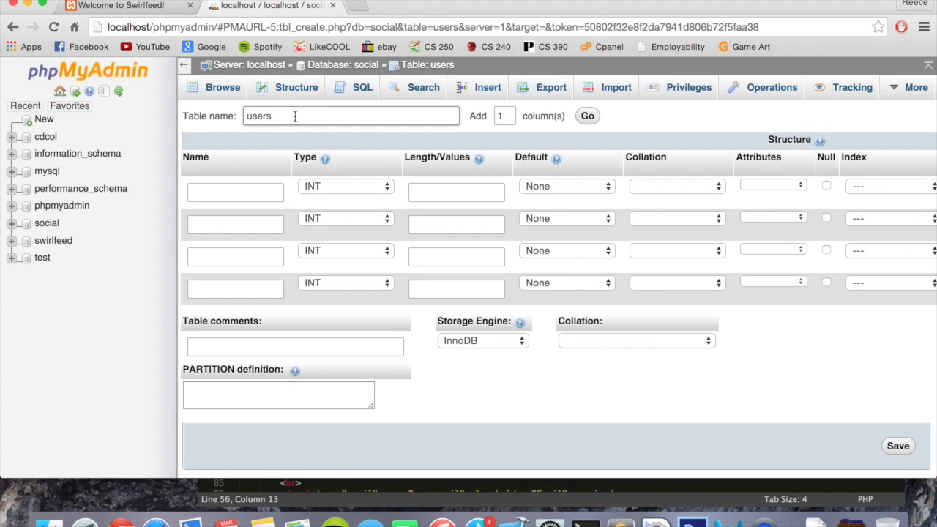
Define the first column as id, an auto-incrementing INT with a PRIMARY index
{"action": "left_click", "coordinate": [235, 192]}
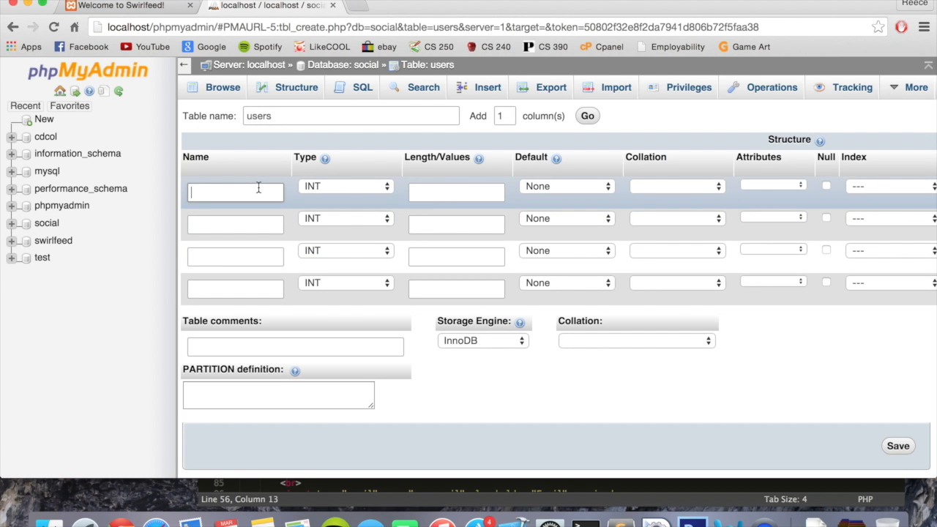
{"action": "type", "text": "id"}
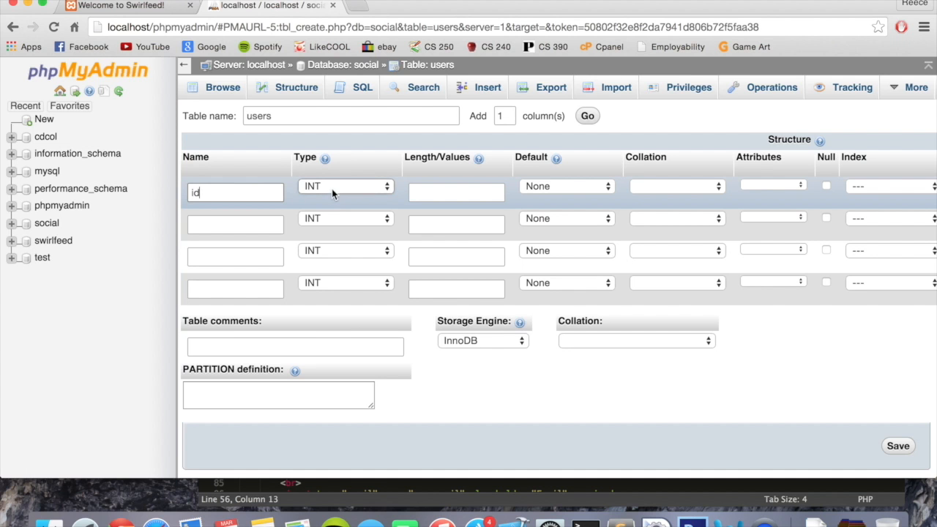
{"action": "scroll", "scroll_direction": "right", "scroll_amount": 3}
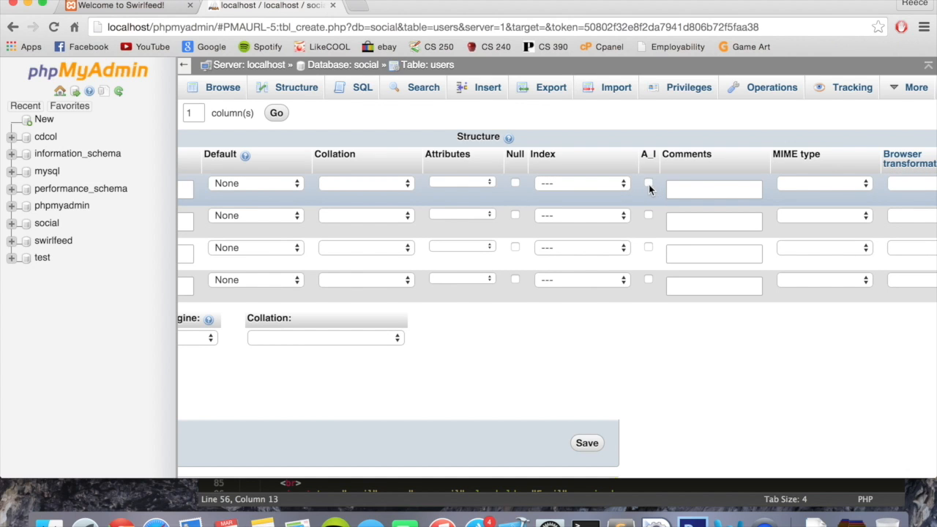
{"action": "left_click", "coordinate": [647, 182]}
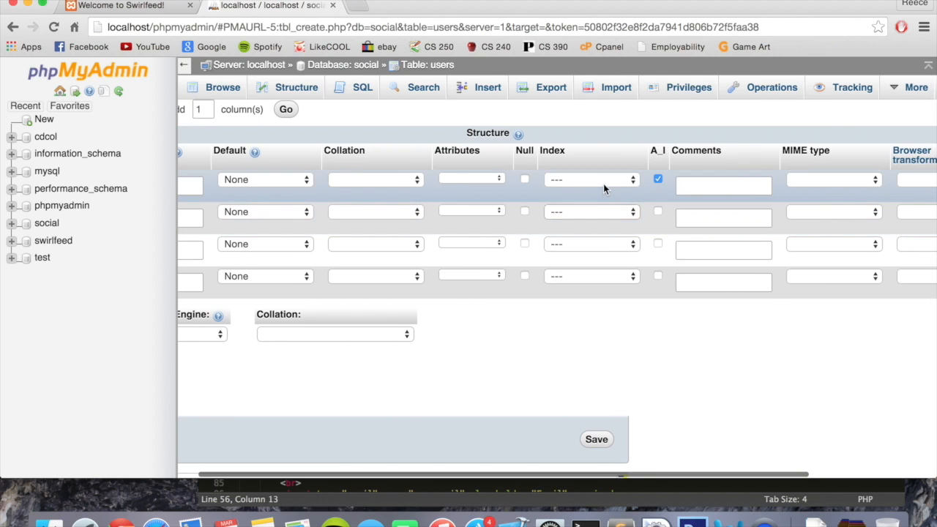
{"action": "left_click", "coordinate": [588, 179]}
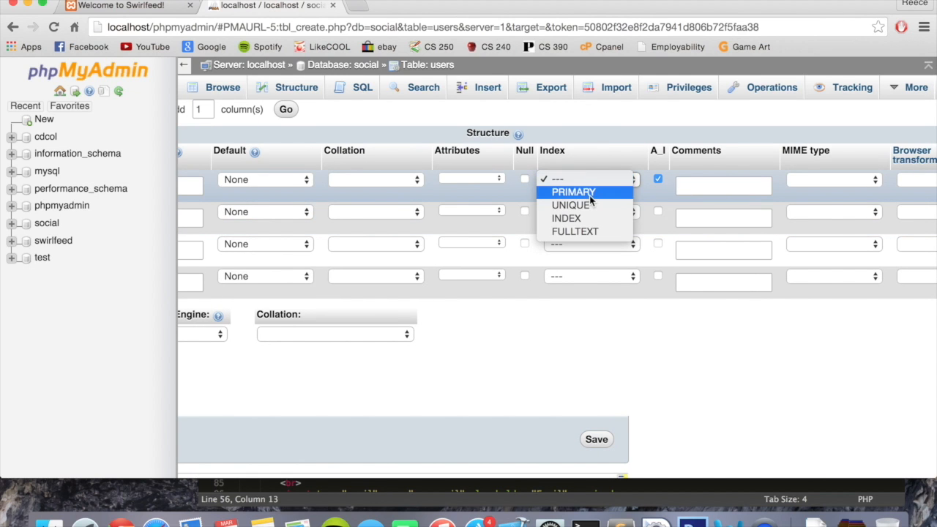
{"action": "left_click", "coordinate": [574, 192]}
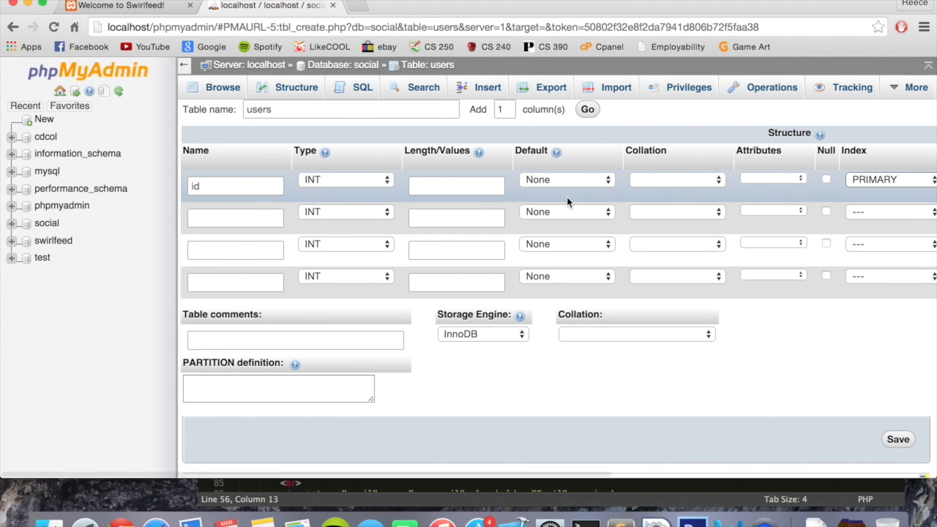
{"action": "left_click", "coordinate": [234, 218]}
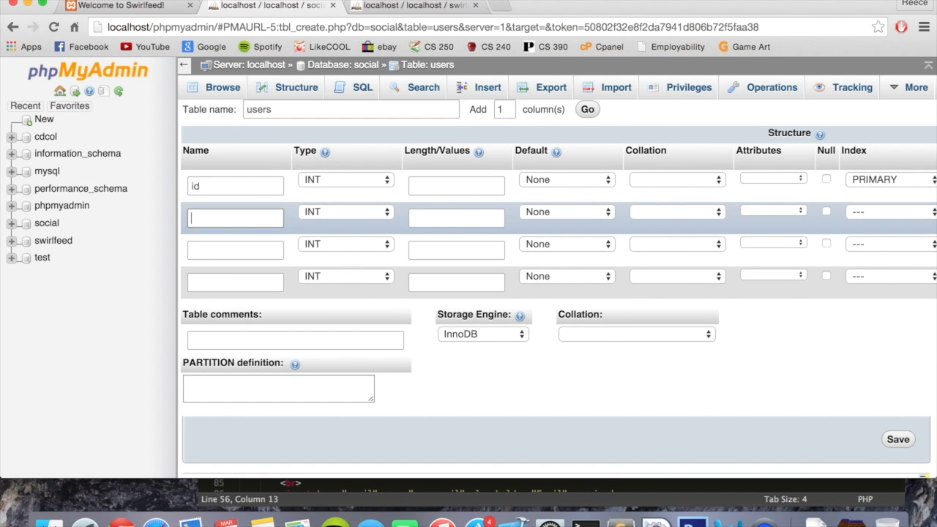
Define first_name and last_name as VARCHAR columns of length 25
{"action": "type", "text": "first_"}
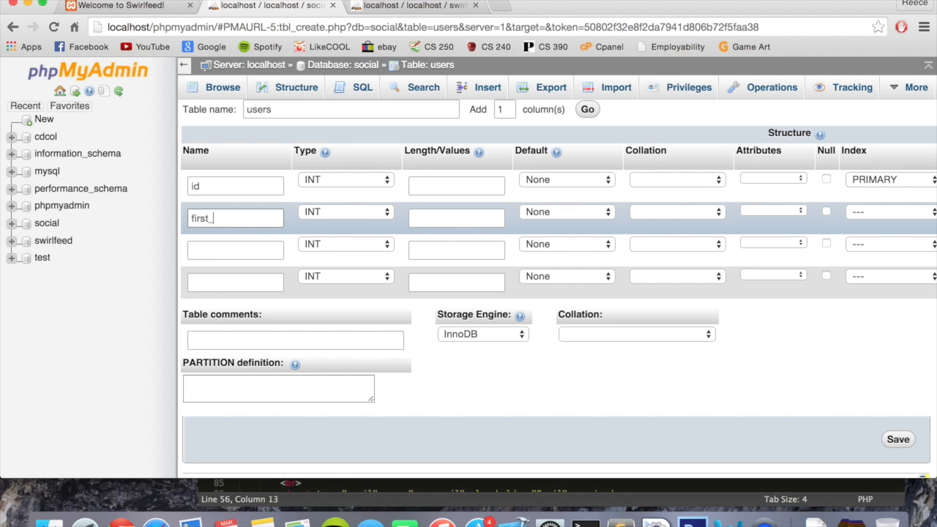
{"action": "left_click", "coordinate": [346, 210]}
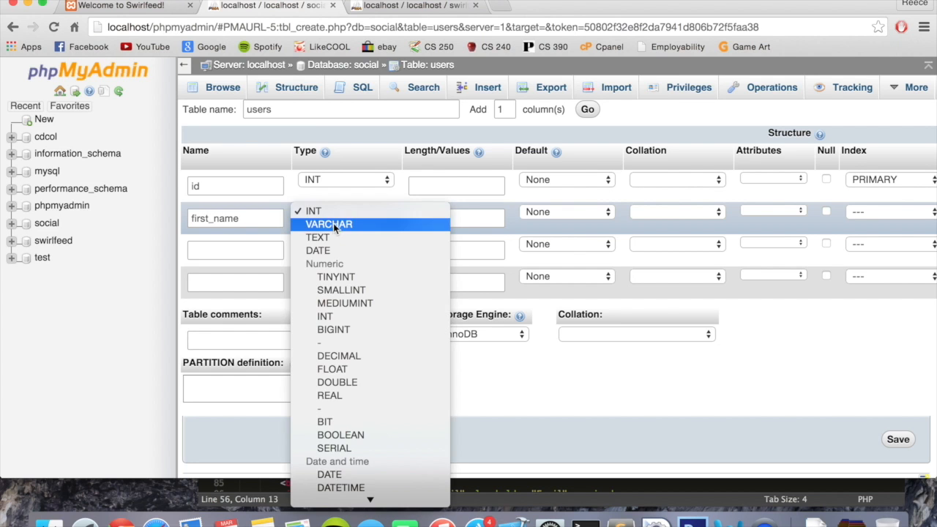
{"action": "left_click", "coordinate": [328, 224]}
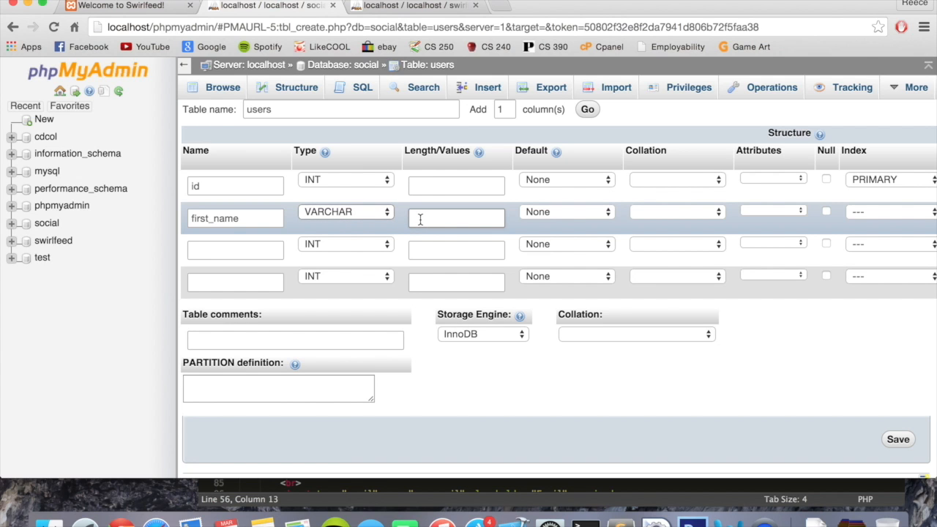
{"action": "type", "text": "25"}
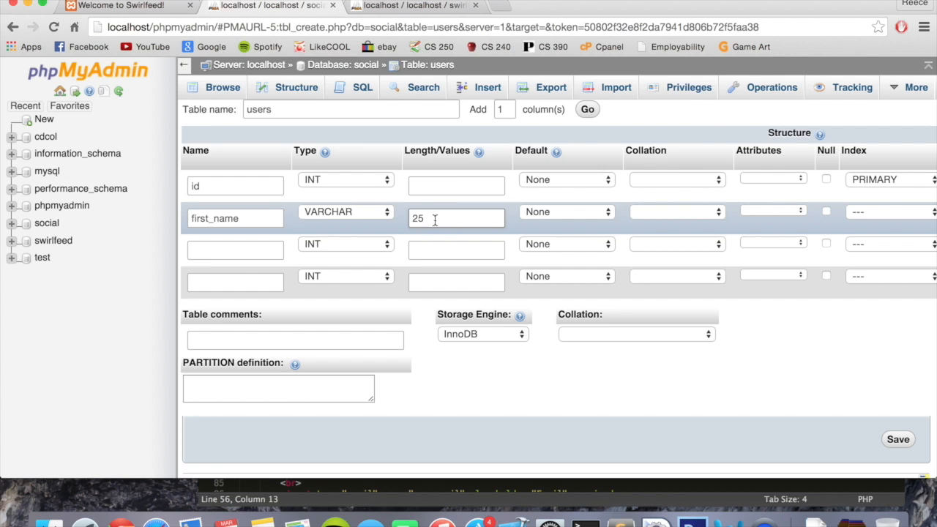
{"action": "left_click", "coordinate": [234, 249]}
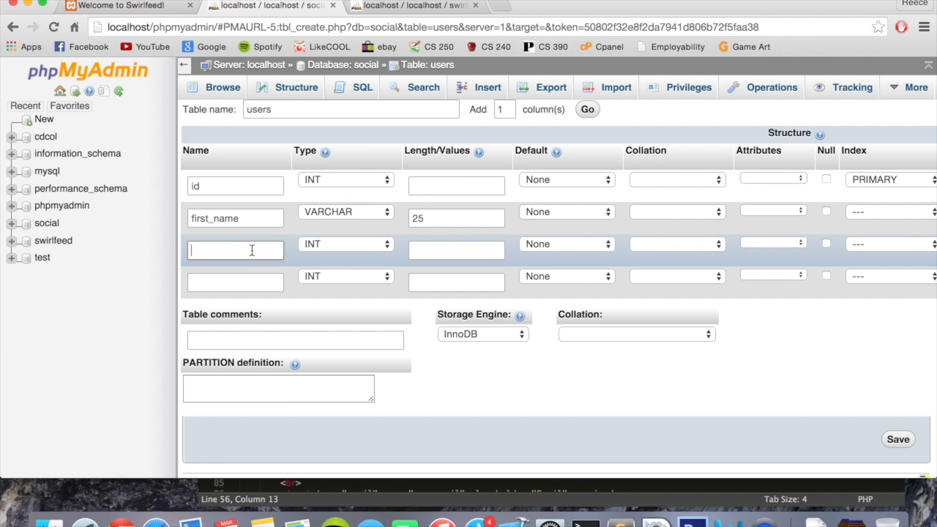
{"action": "type", "text": "last_"}
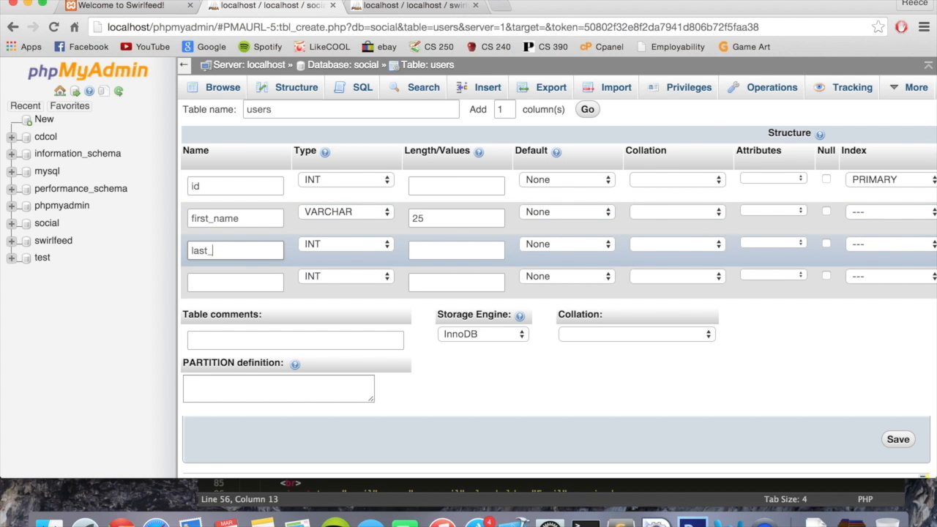
{"action": "left_click", "coordinate": [346, 243]}
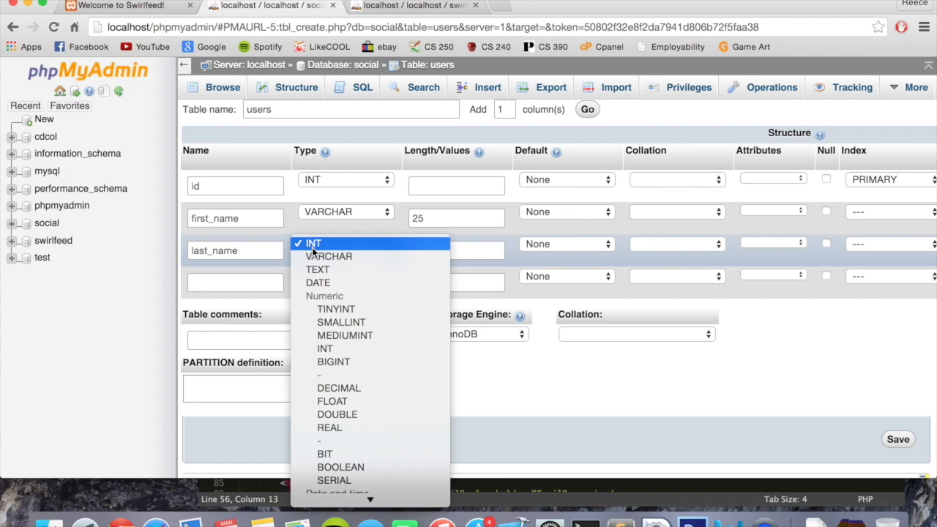
{"action": "left_click", "coordinate": [328, 256]}
{"action": "type", "text": "25"}
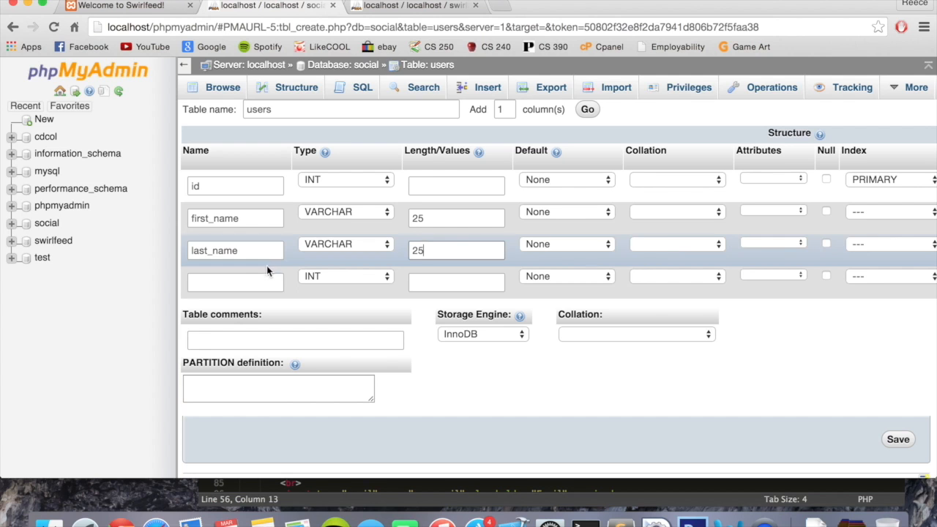
Define username as a VARCHAR column of length 100
{"action": "type", "text": "use"}
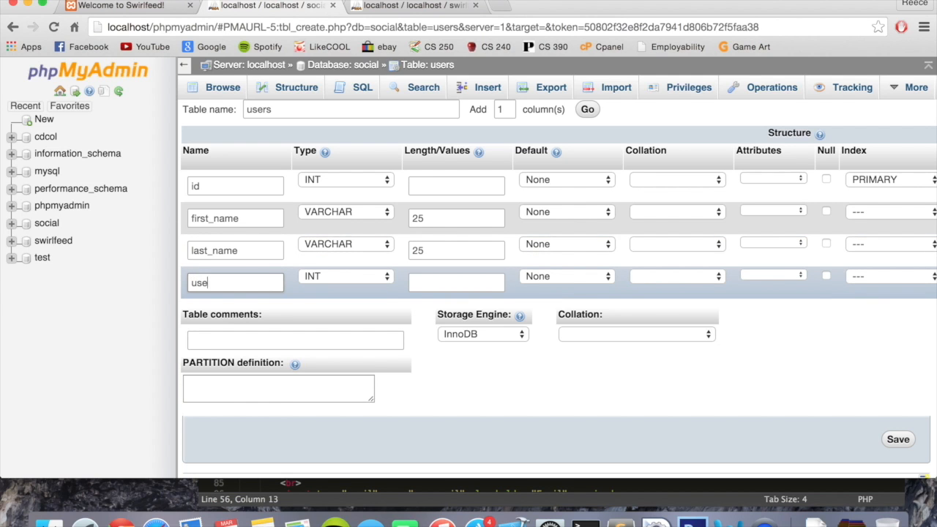
{"action": "left_click", "coordinate": [344, 275]}
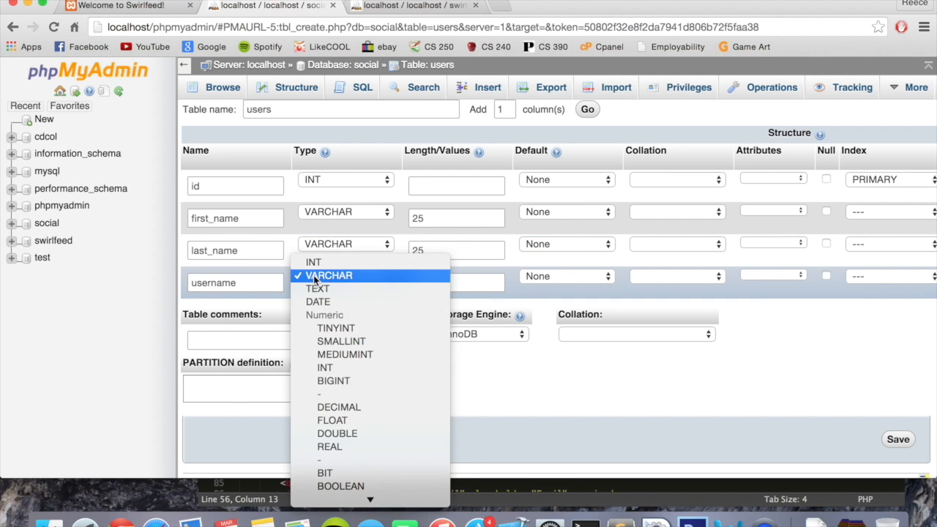
{"action": "left_click", "coordinate": [328, 276]}
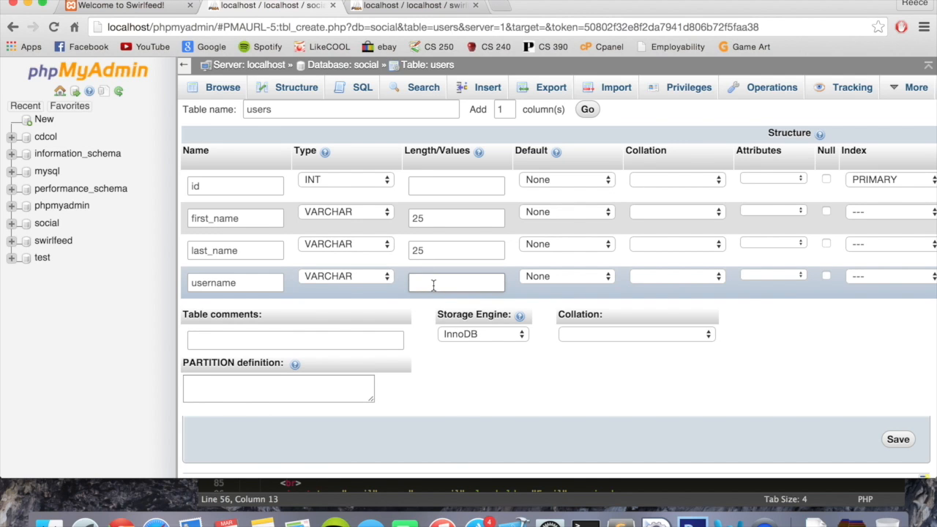
{"action": "type", "text": "100"}
{"action": "left_click", "coordinate": [505, 110]}
{"action": "type", "text": "4"}
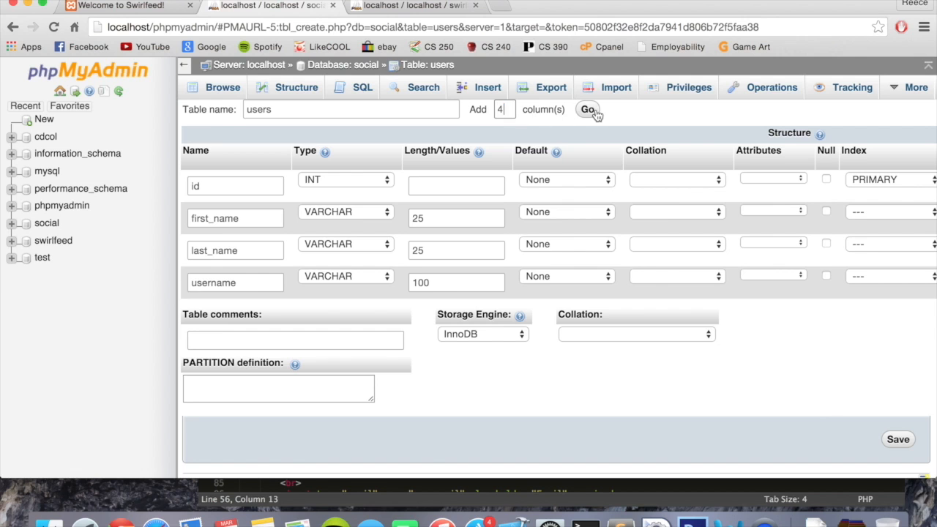
Add four more column rows and define email as VARCHAR 100
{"action": "left_click", "coordinate": [589, 109]}
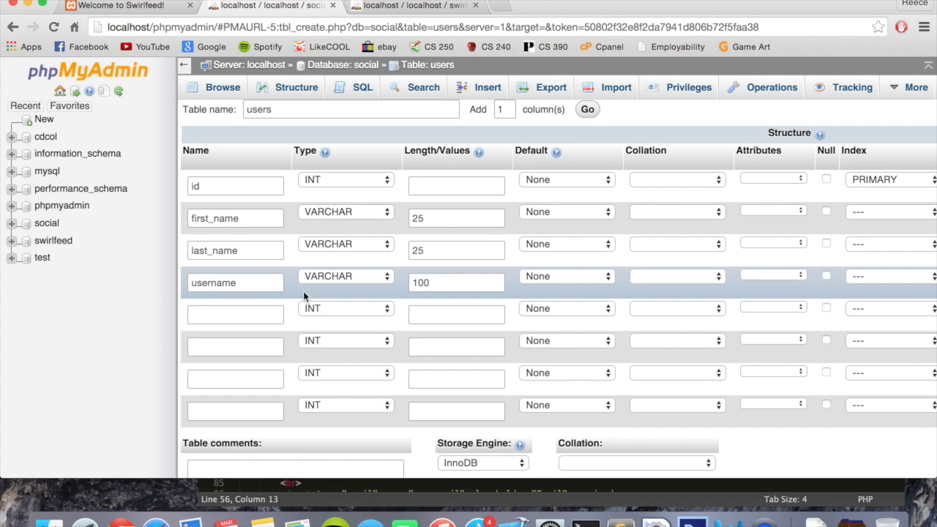
{"action": "left_click", "coordinate": [234, 313]}
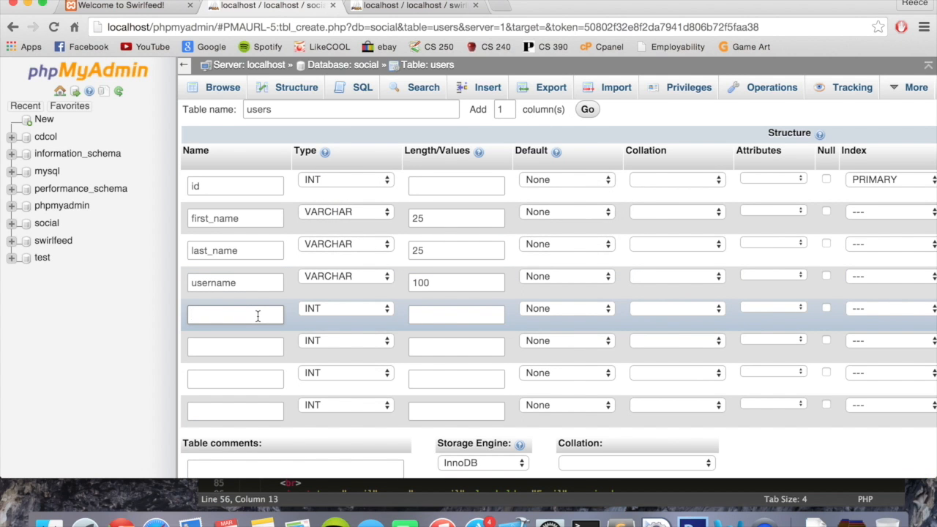
{"action": "type", "text": "email"}
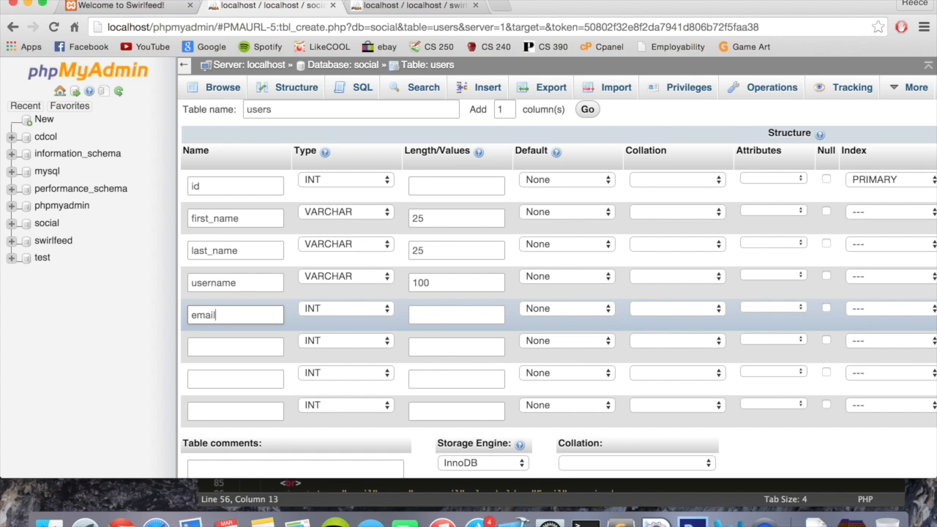
{"action": "left_click", "coordinate": [345, 308]}
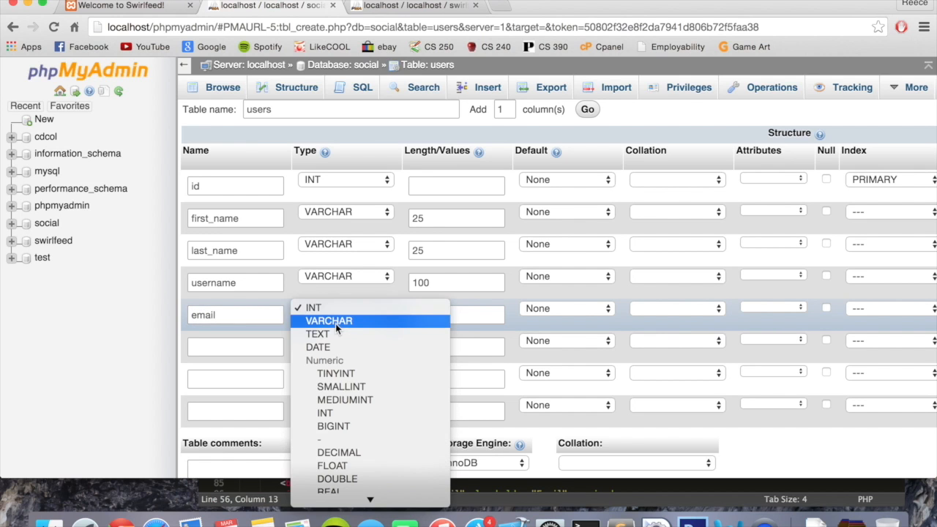
{"action": "left_click", "coordinate": [328, 321]}
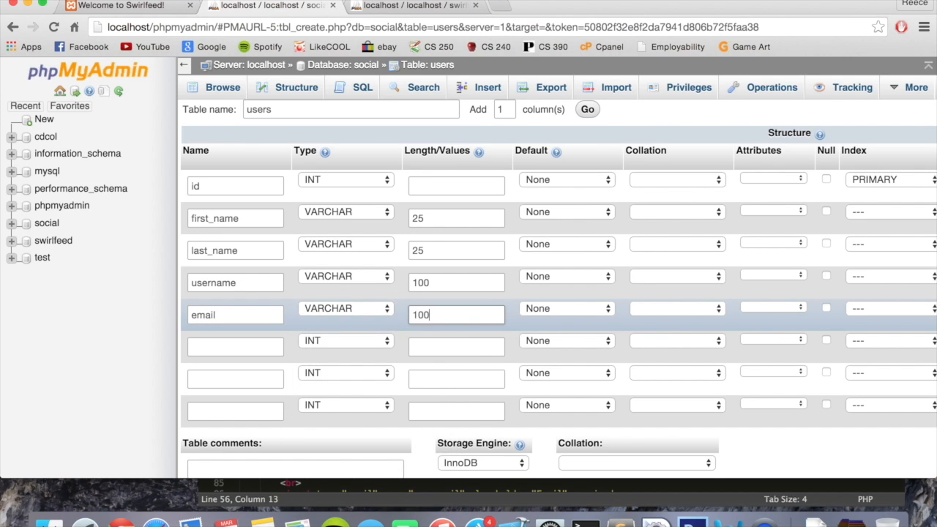
Define password as a VARCHAR column of length 255
{"action": "left_click", "coordinate": [235, 346]}
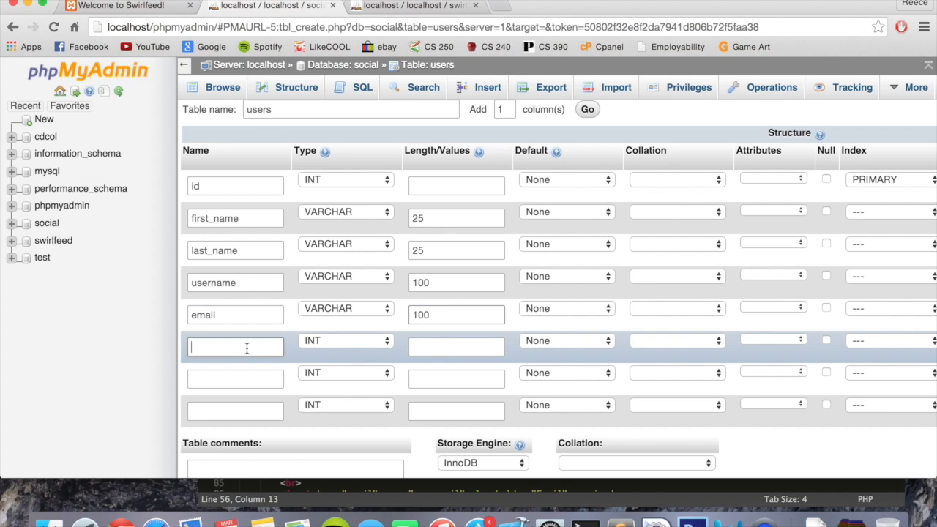
{"action": "type", "text": "password"}
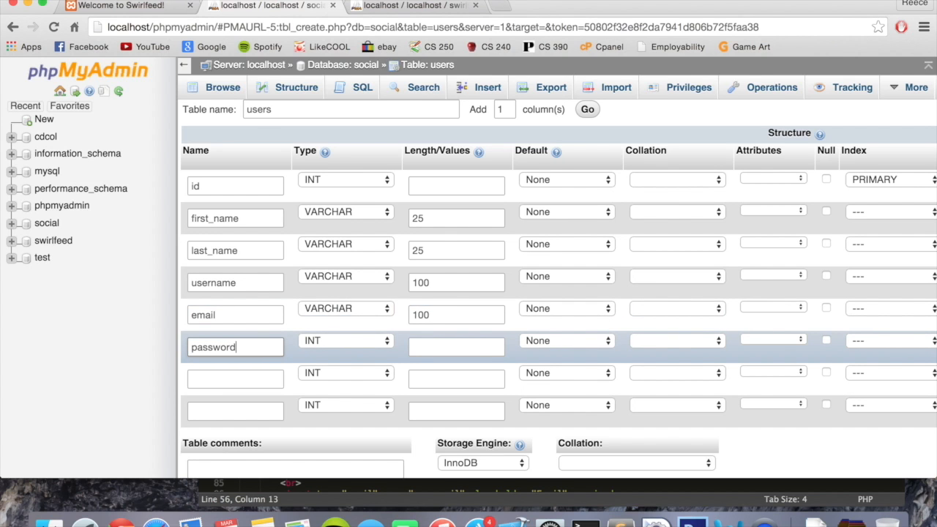
{"action": "left_click", "coordinate": [344, 340]}
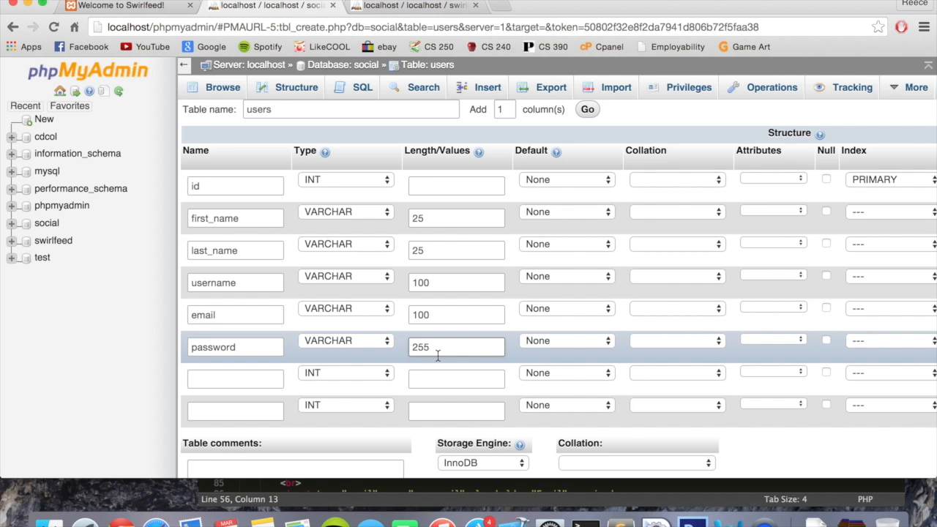
{"action": "left_click", "coordinate": [457, 347]}
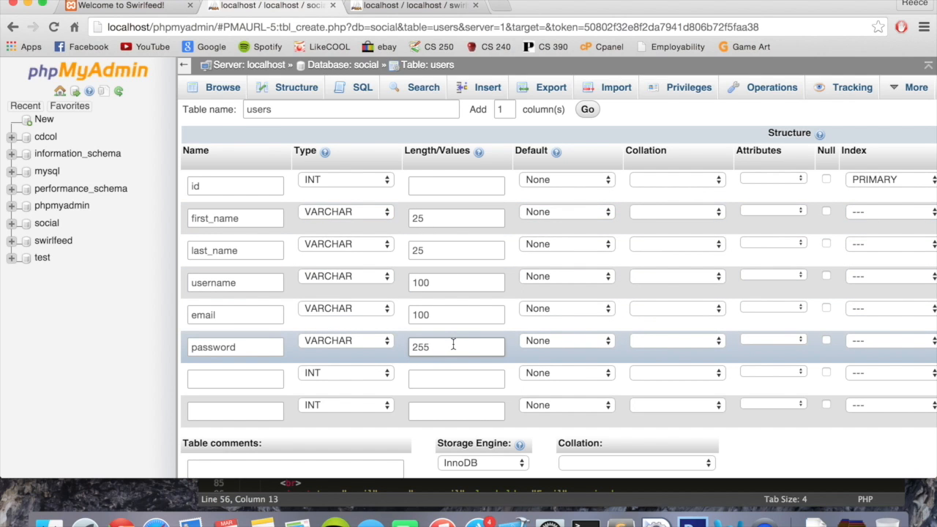
Define signup_date as DATE and profile_pic as VARCHAR 255
{"action": "type", "text": "signup_date"}
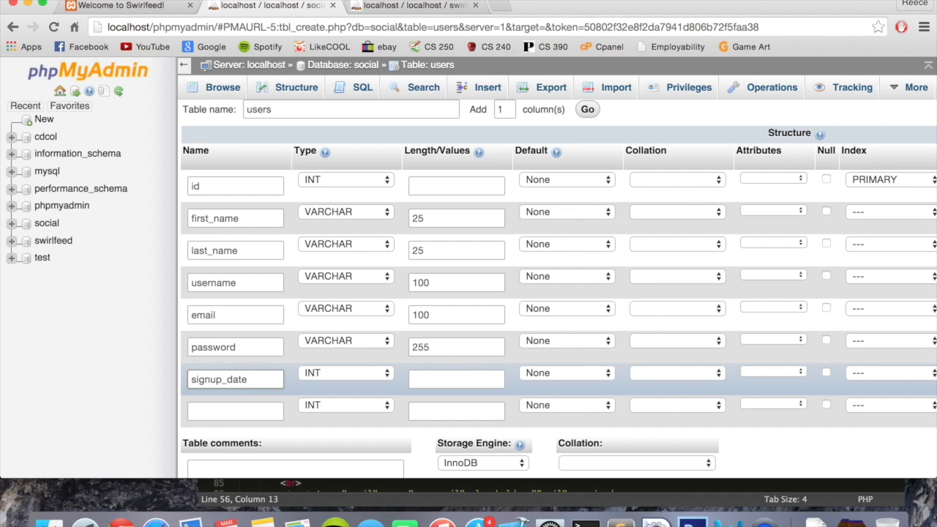
{"action": "left_click", "coordinate": [345, 373]}
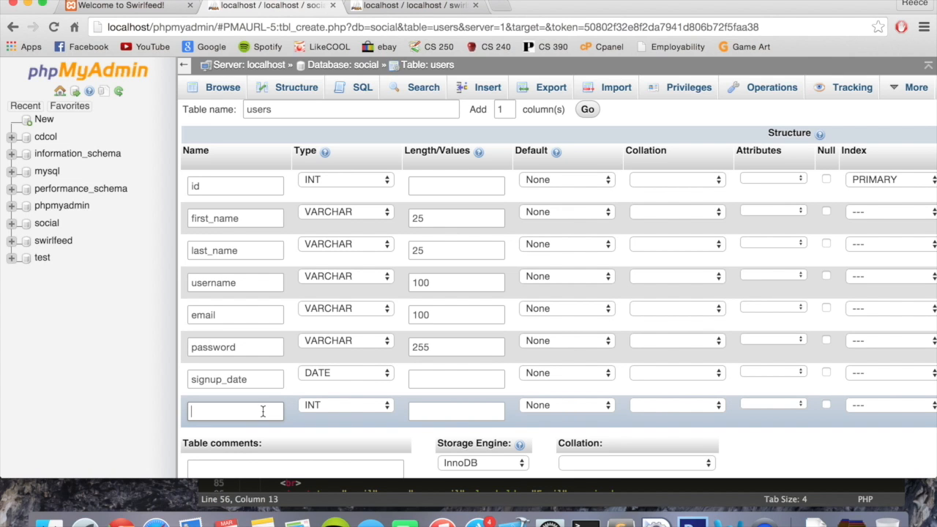
{"action": "type", "text": "profile_pic"}
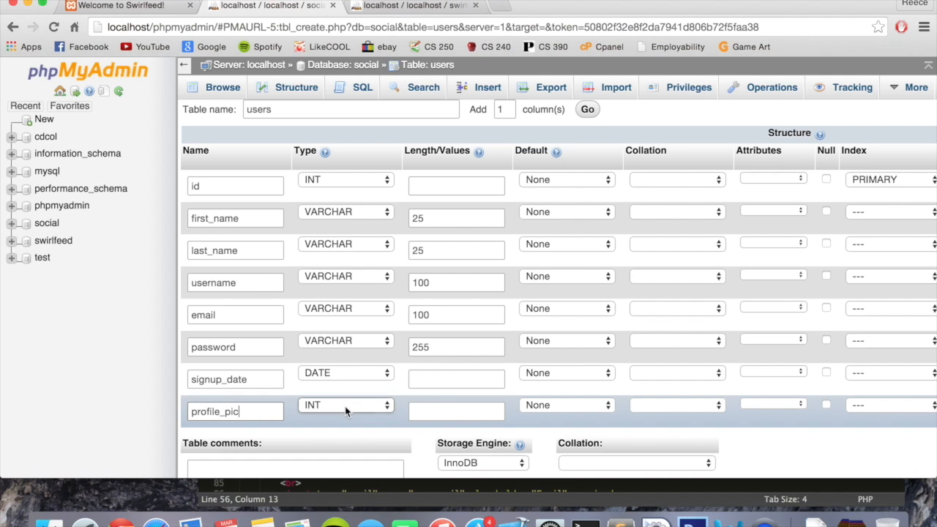
{"action": "left_click", "coordinate": [345, 404]}
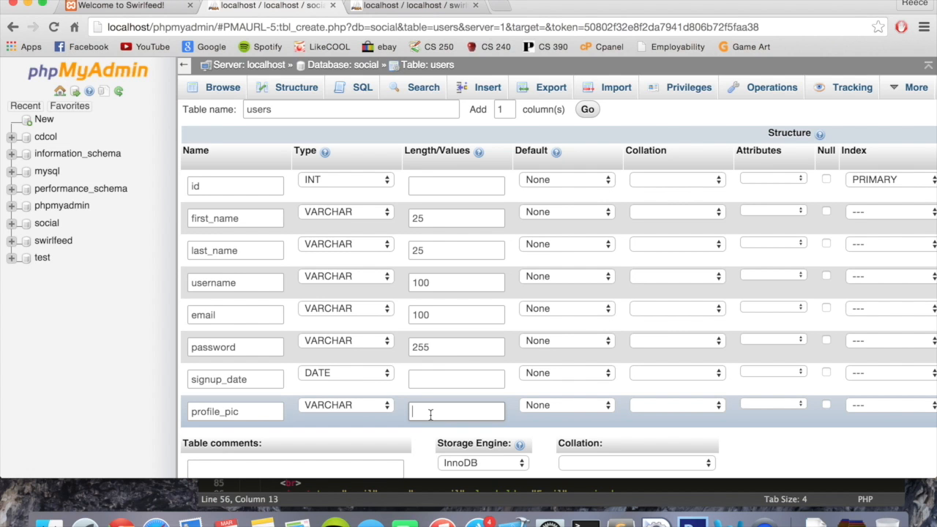
{"action": "type", "text": "255"}
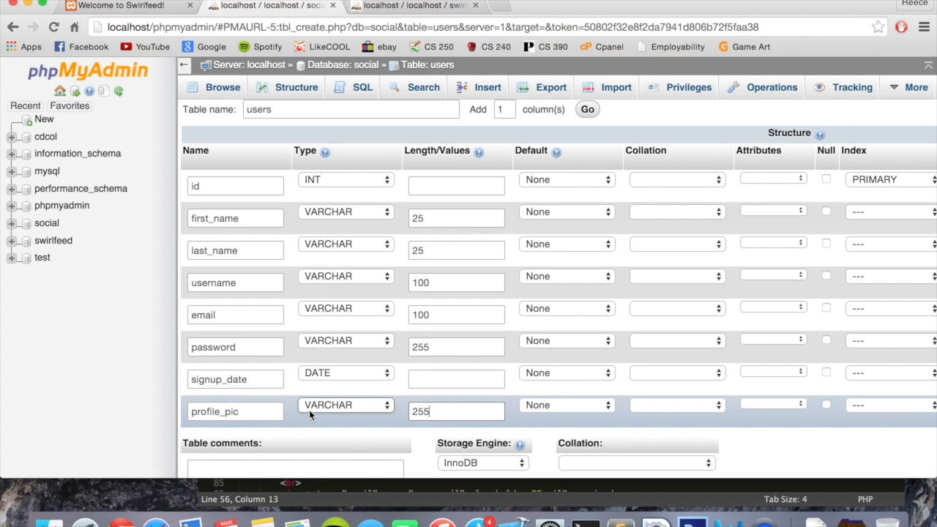
{"action": "scroll", "scroll_direction": "down", "scroll_amount": 3}
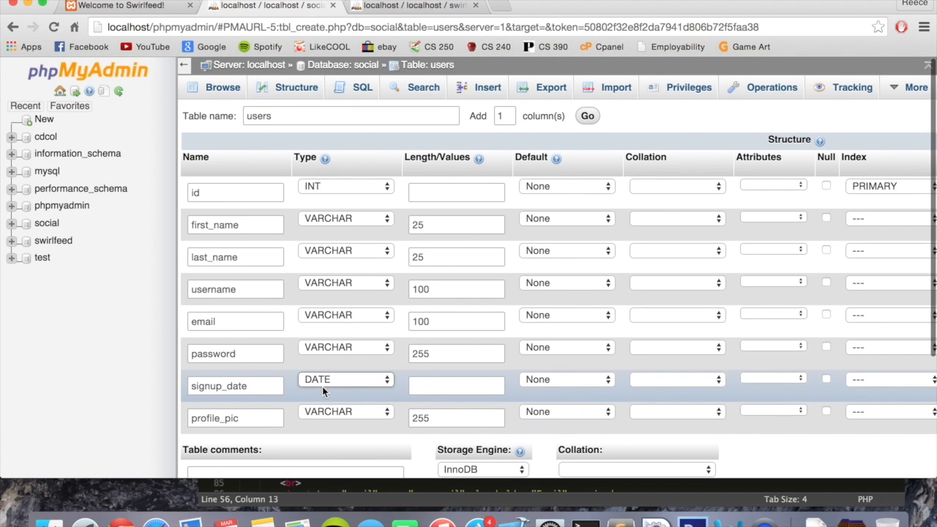
Add four more column rows and name them num_posts, num_likes and user_closed
{"action": "type", "text": "4"}
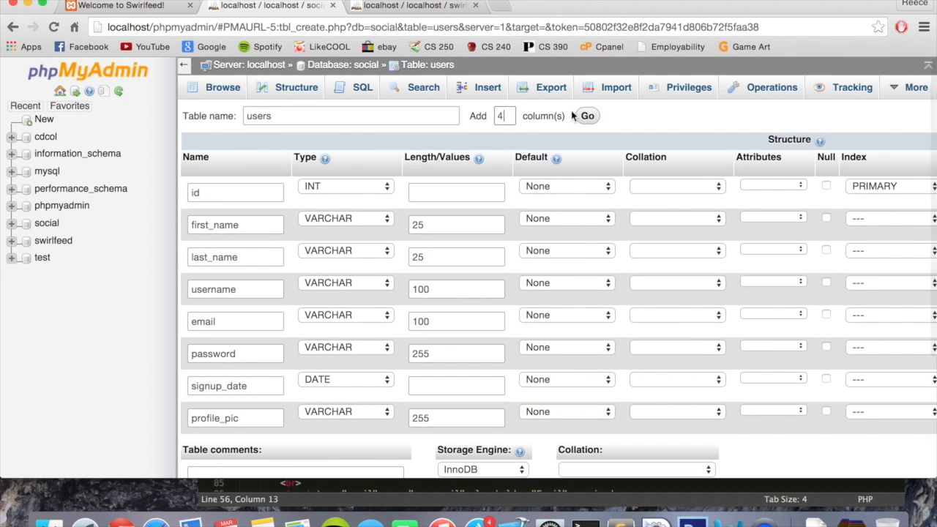
{"action": "left_click", "coordinate": [586, 115]}
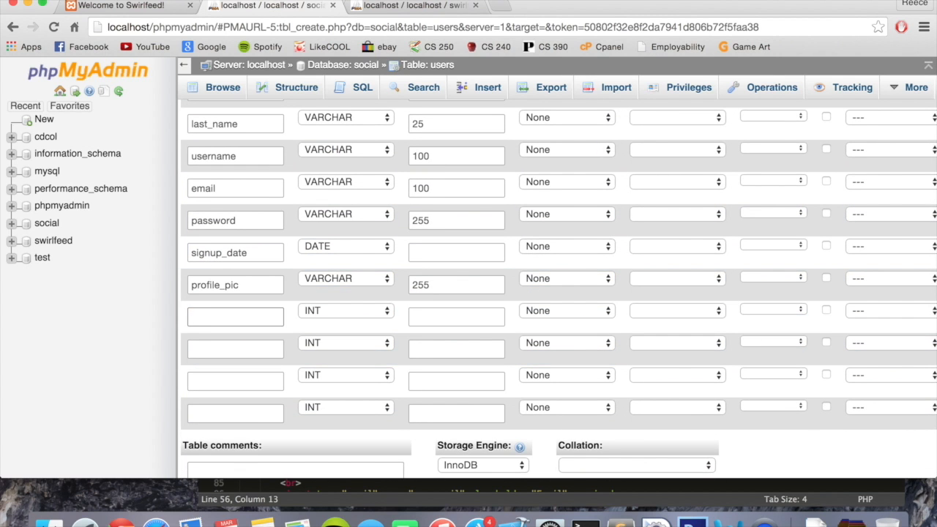
{"action": "type", "text": "num_posts"}
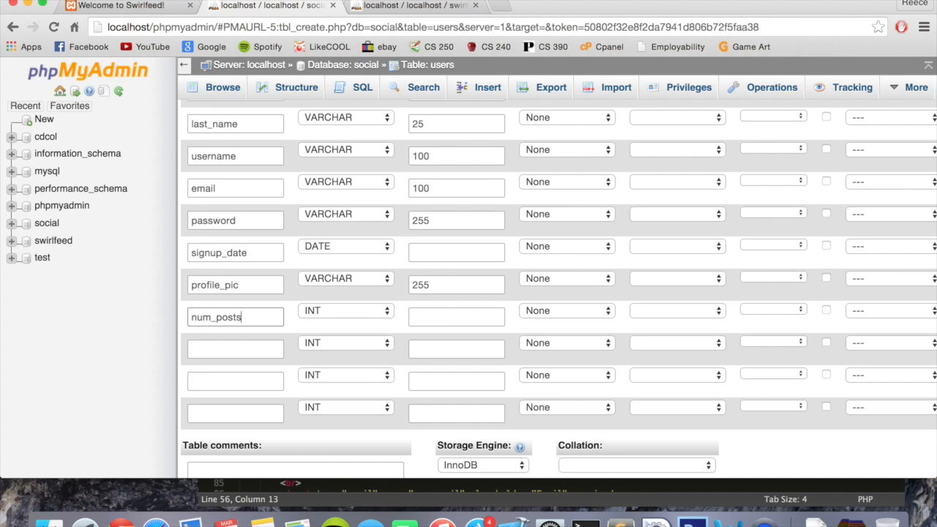
{"action": "left_click", "coordinate": [242, 311]}
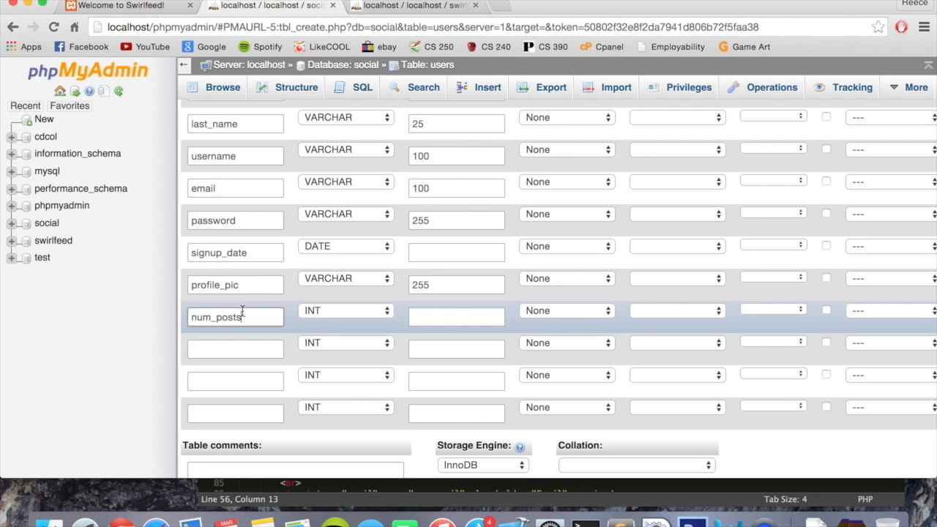
{"action": "mouse_move", "coordinate": [235, 316]}
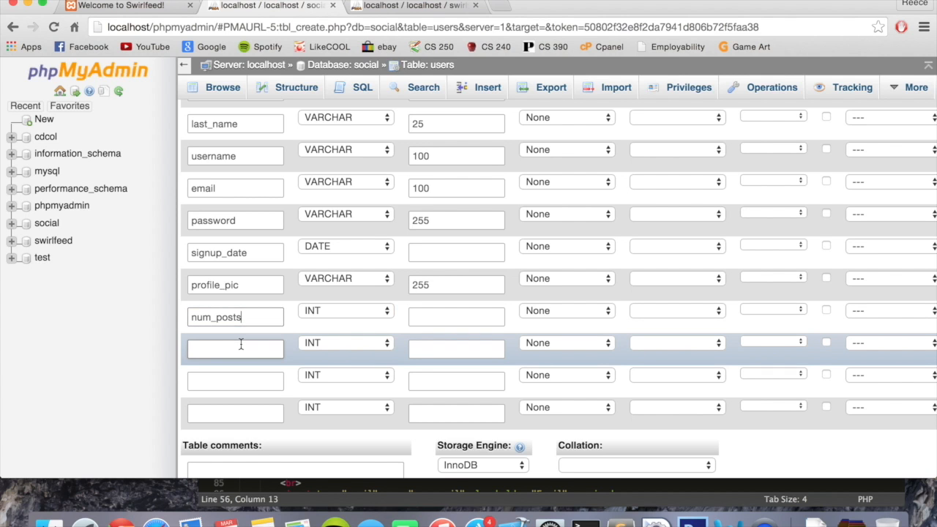
{"action": "type", "text": "num_"}
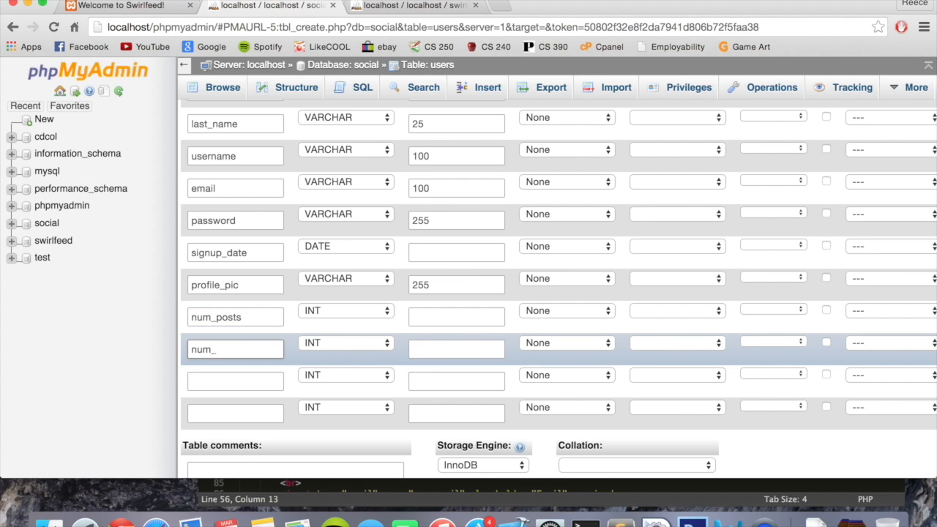
{"action": "type", "text": "likes"}
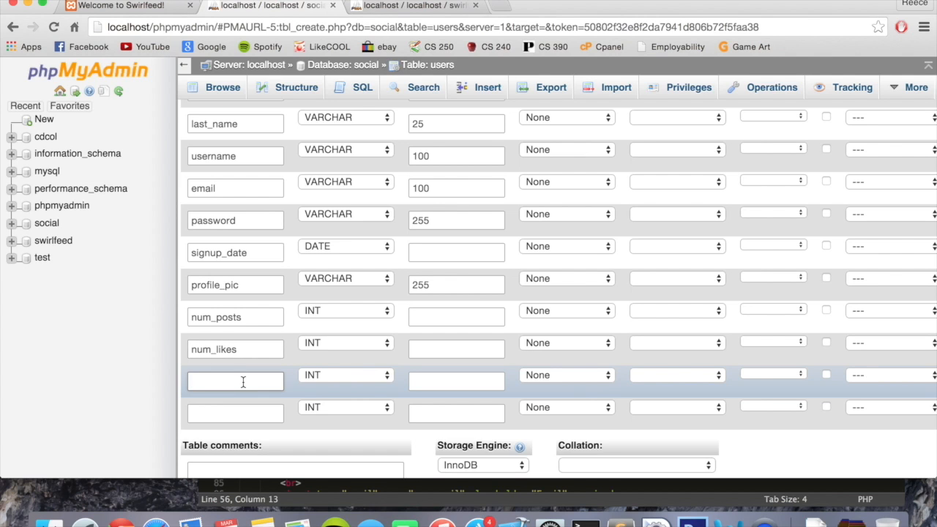
{"action": "type", "text": "user"}
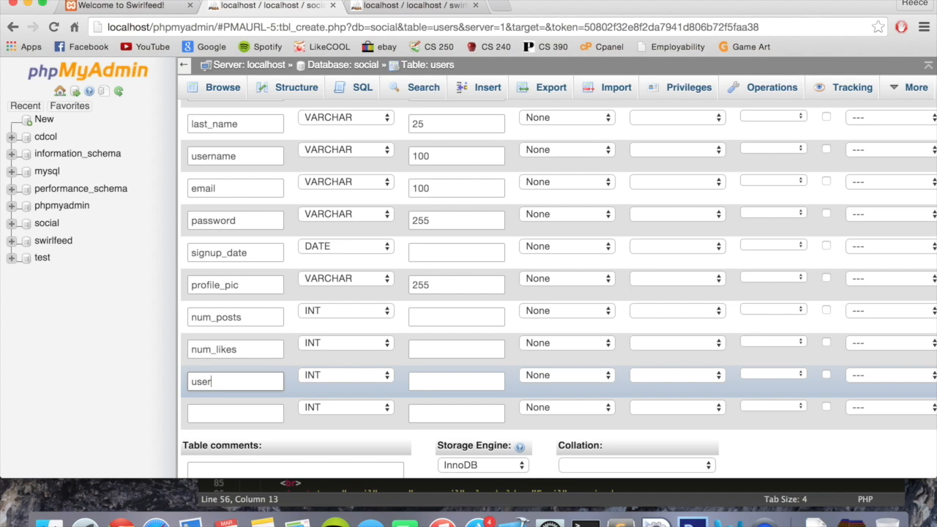
{"action": "type", "text": "_closed"}
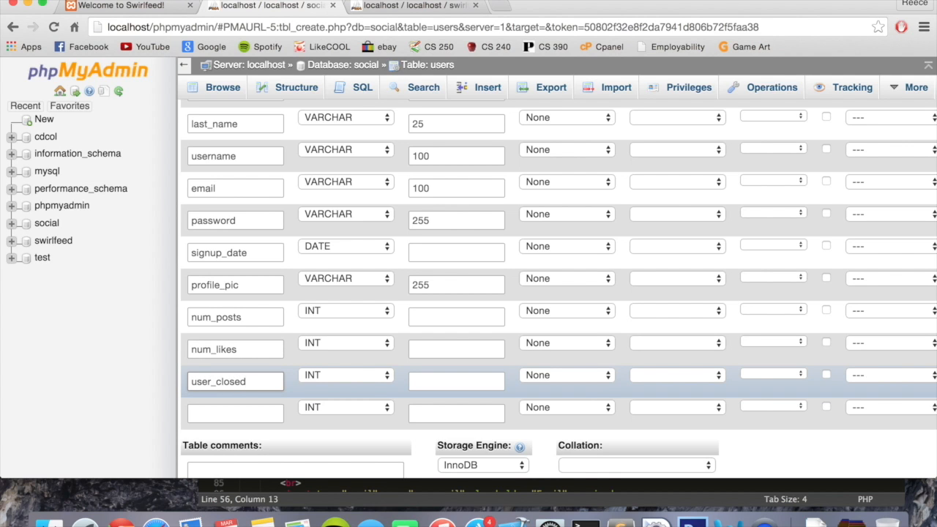
Set user_closed to VARCHAR with length 3
{"action": "left_click", "coordinate": [344, 375]}
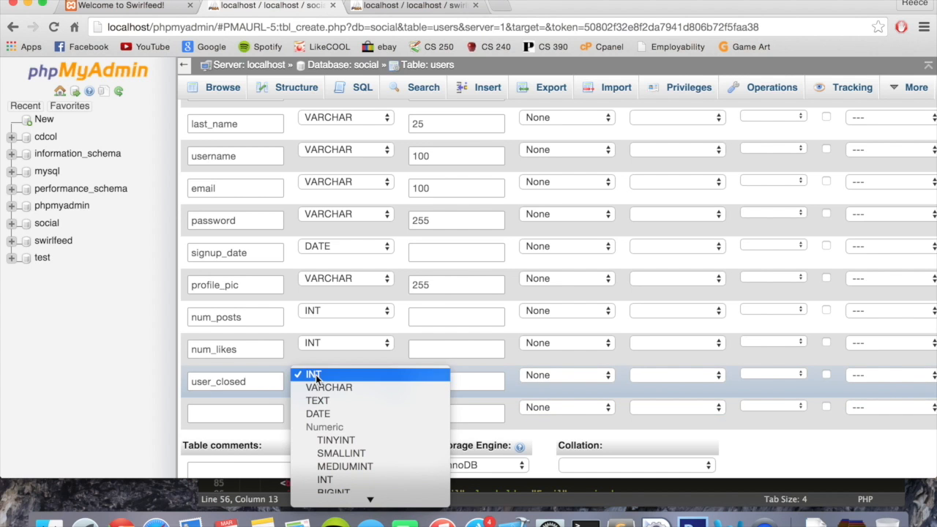
{"action": "mouse_move", "coordinate": [328, 387]}
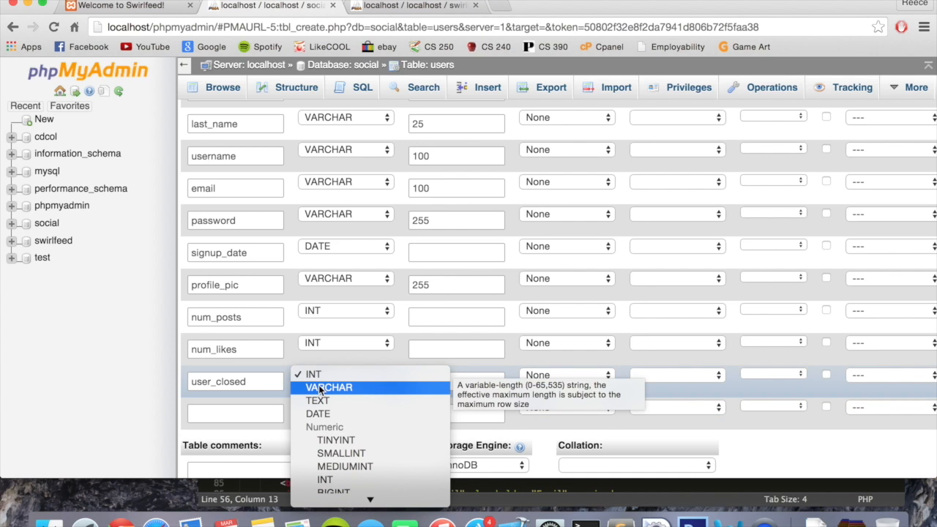
{"action": "left_click", "coordinate": [329, 387]}
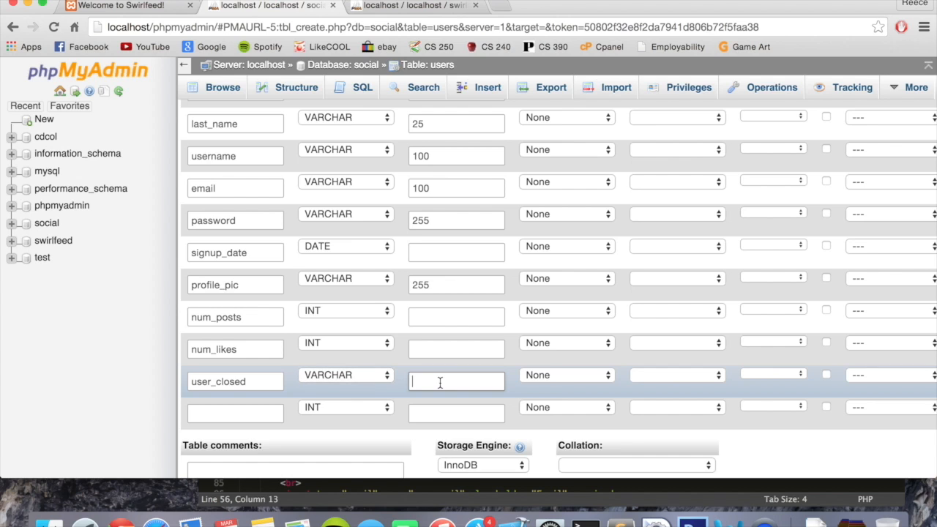
{"action": "type", "text": "3"}
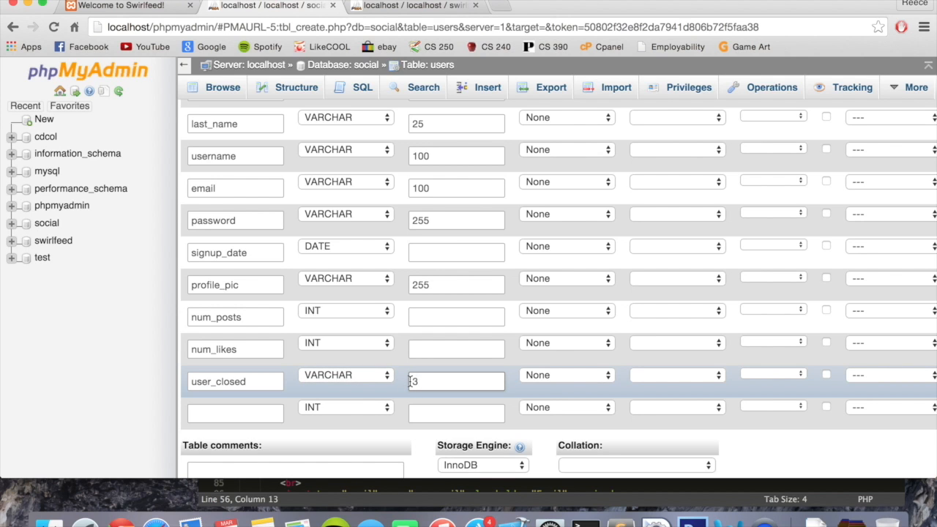
{"action": "type", "text": "3"}
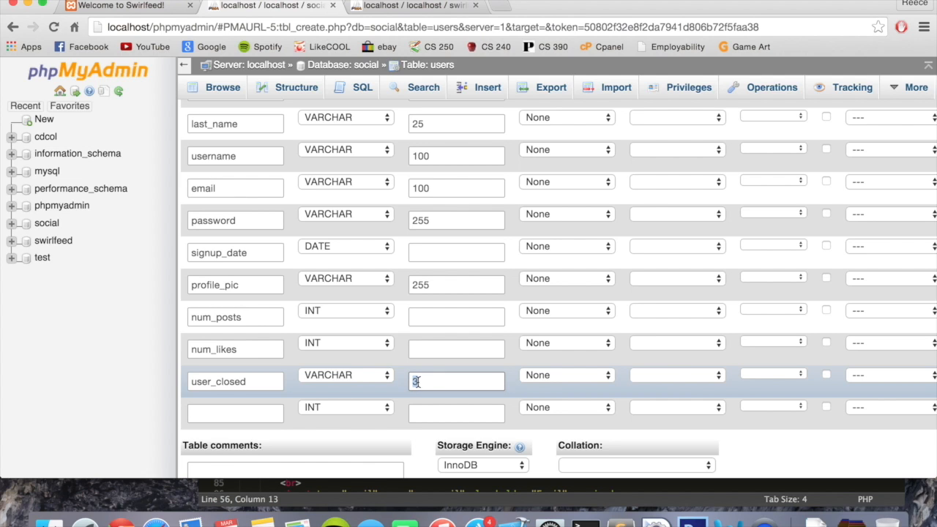
{"action": "type", "text": "3"}
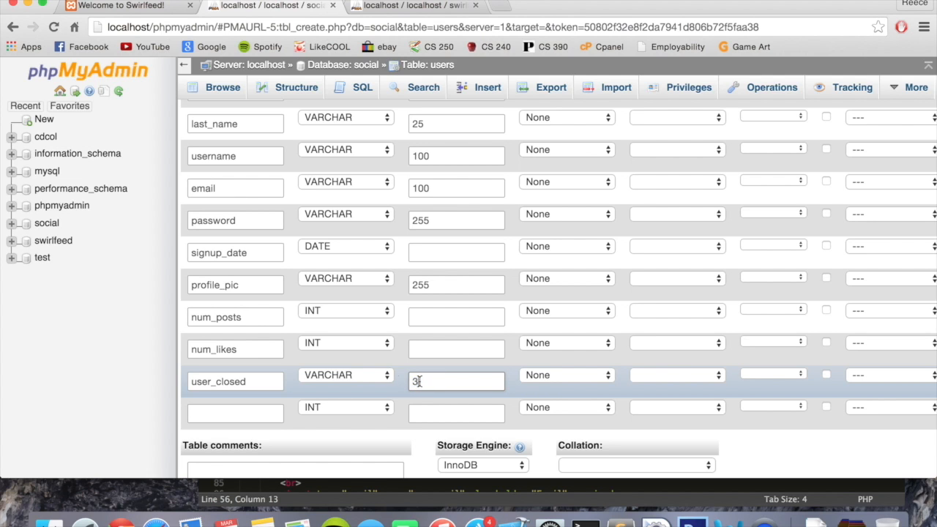
Name the last column friend_array with type TEXT and save the users table
{"action": "left_click", "coordinate": [235, 413]}
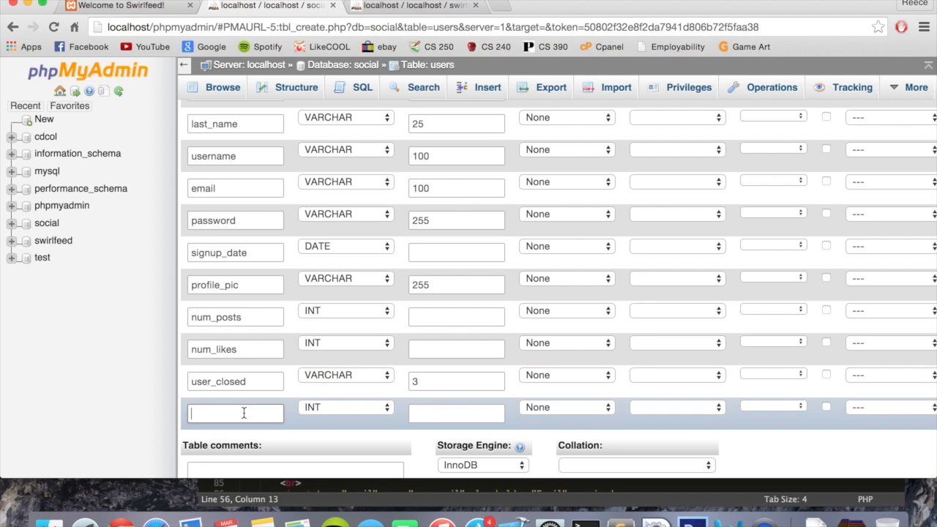
{"action": "type", "text": "friend_a"}
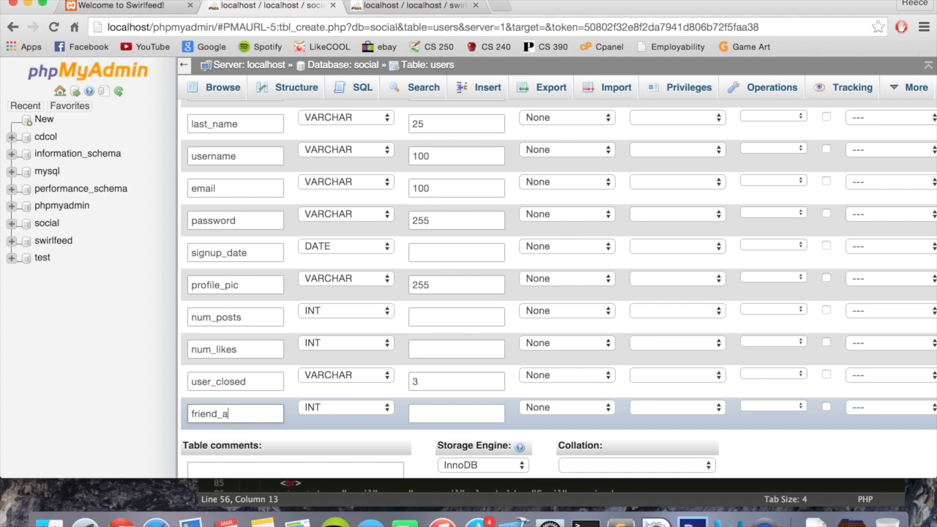
{"action": "left_click", "coordinate": [344, 407]}
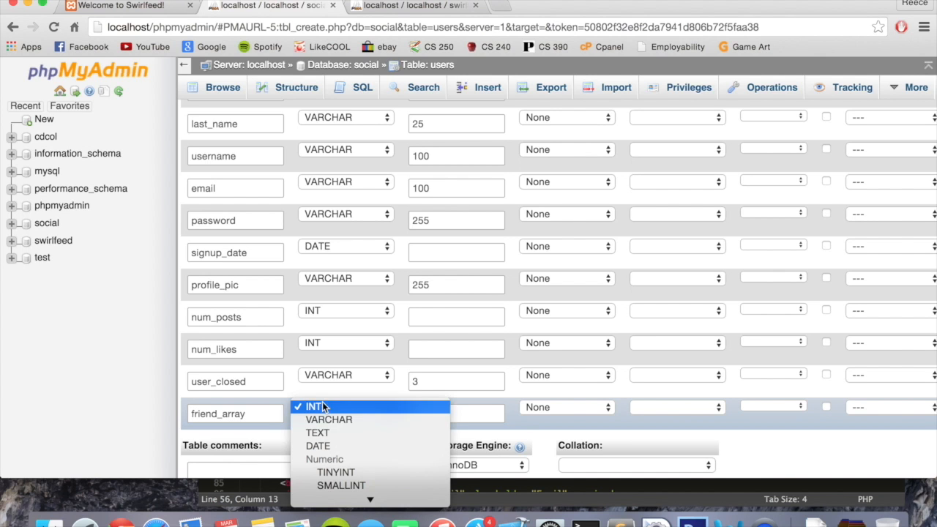
{"action": "mouse_move", "coordinate": [317, 434]}
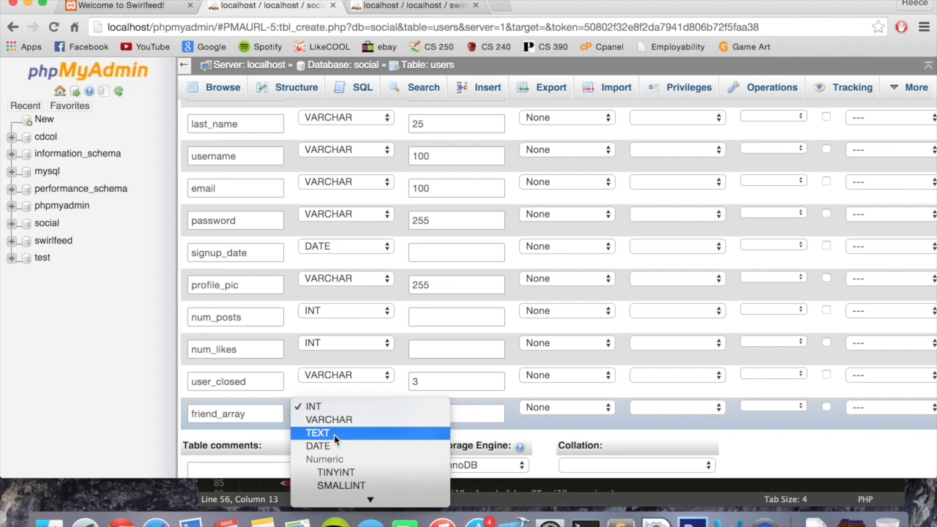
{"action": "left_click", "coordinate": [316, 432]}
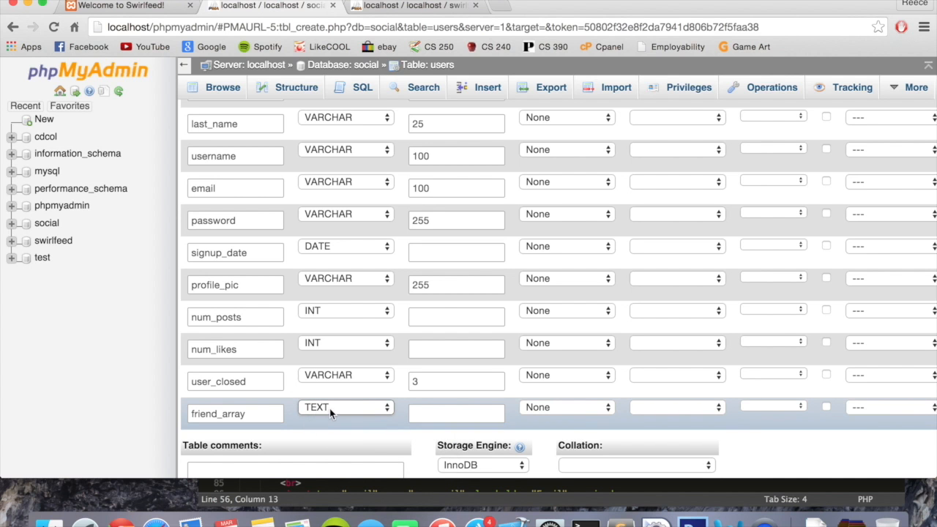
{"action": "scroll", "scroll_direction": "down", "scroll_amount": 3}
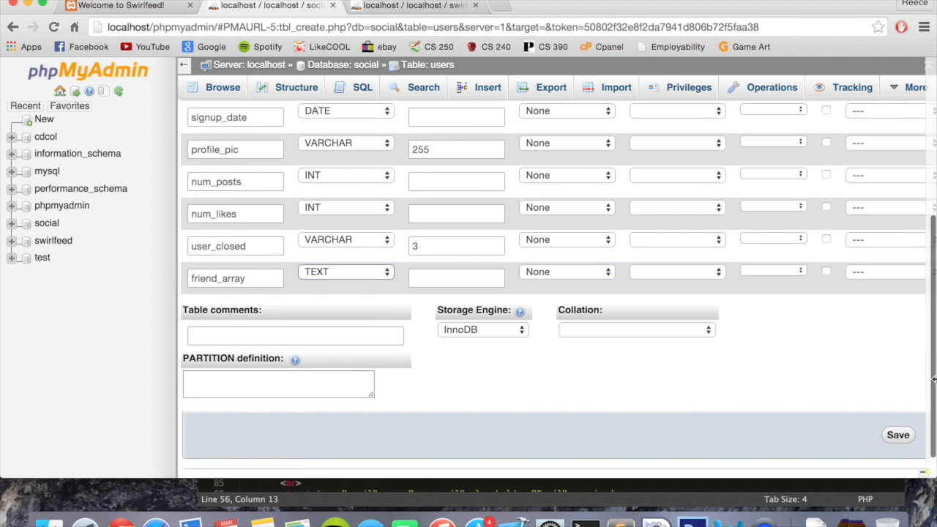
{"action": "left_click", "coordinate": [898, 434]}
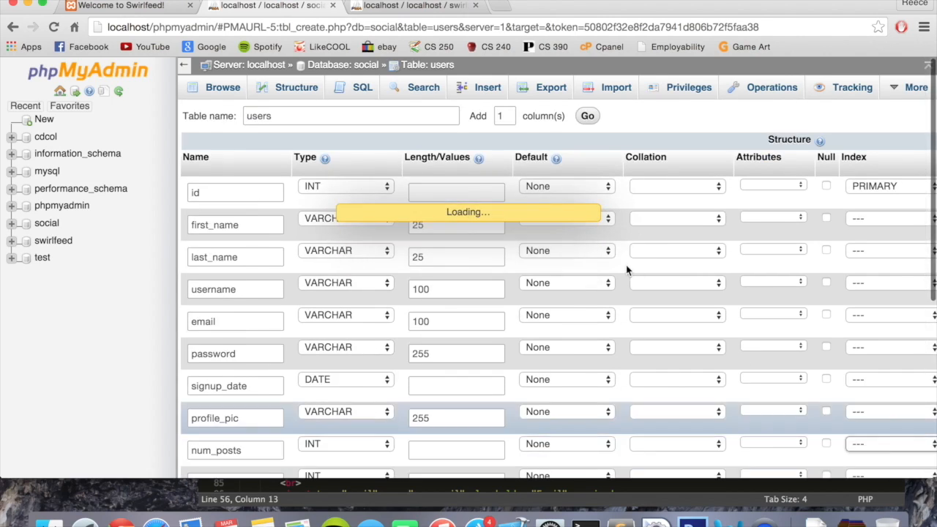